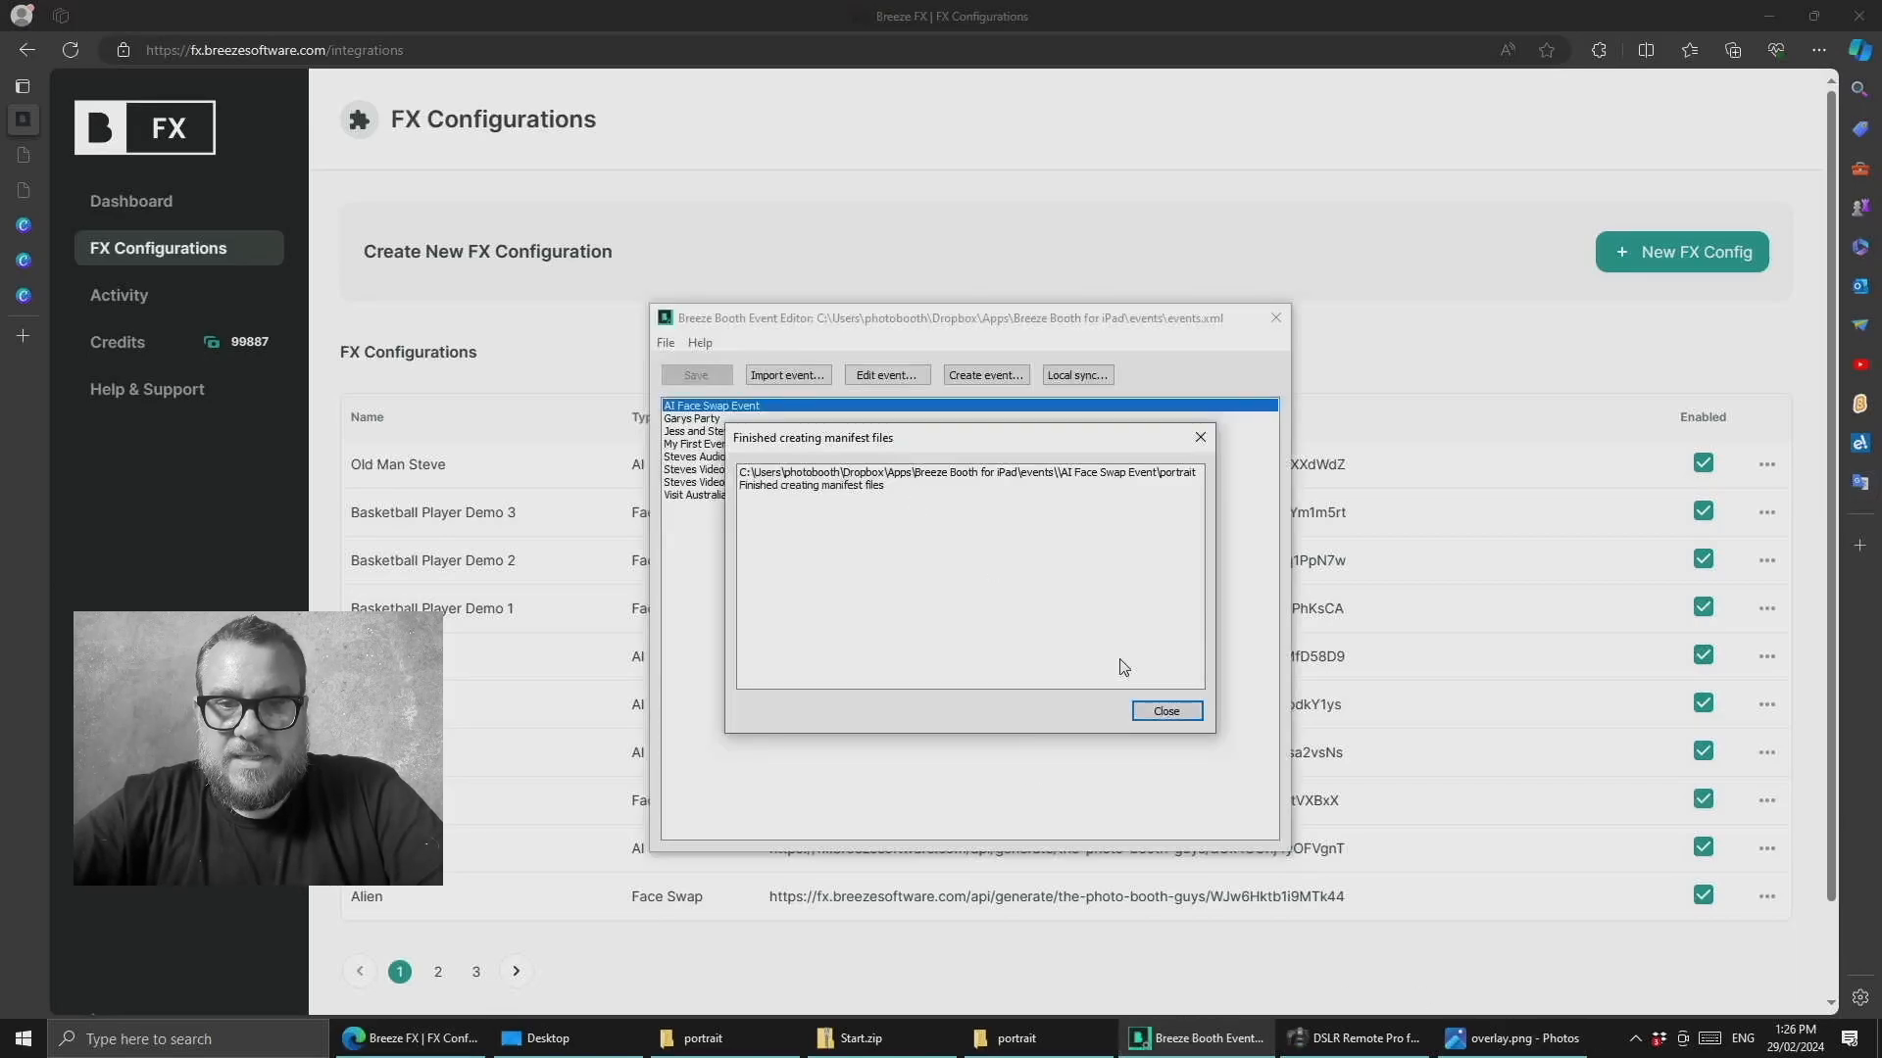
- Dismiss the manifest dialog, edit the print layout and move the photo layer to front
click(1164, 711)
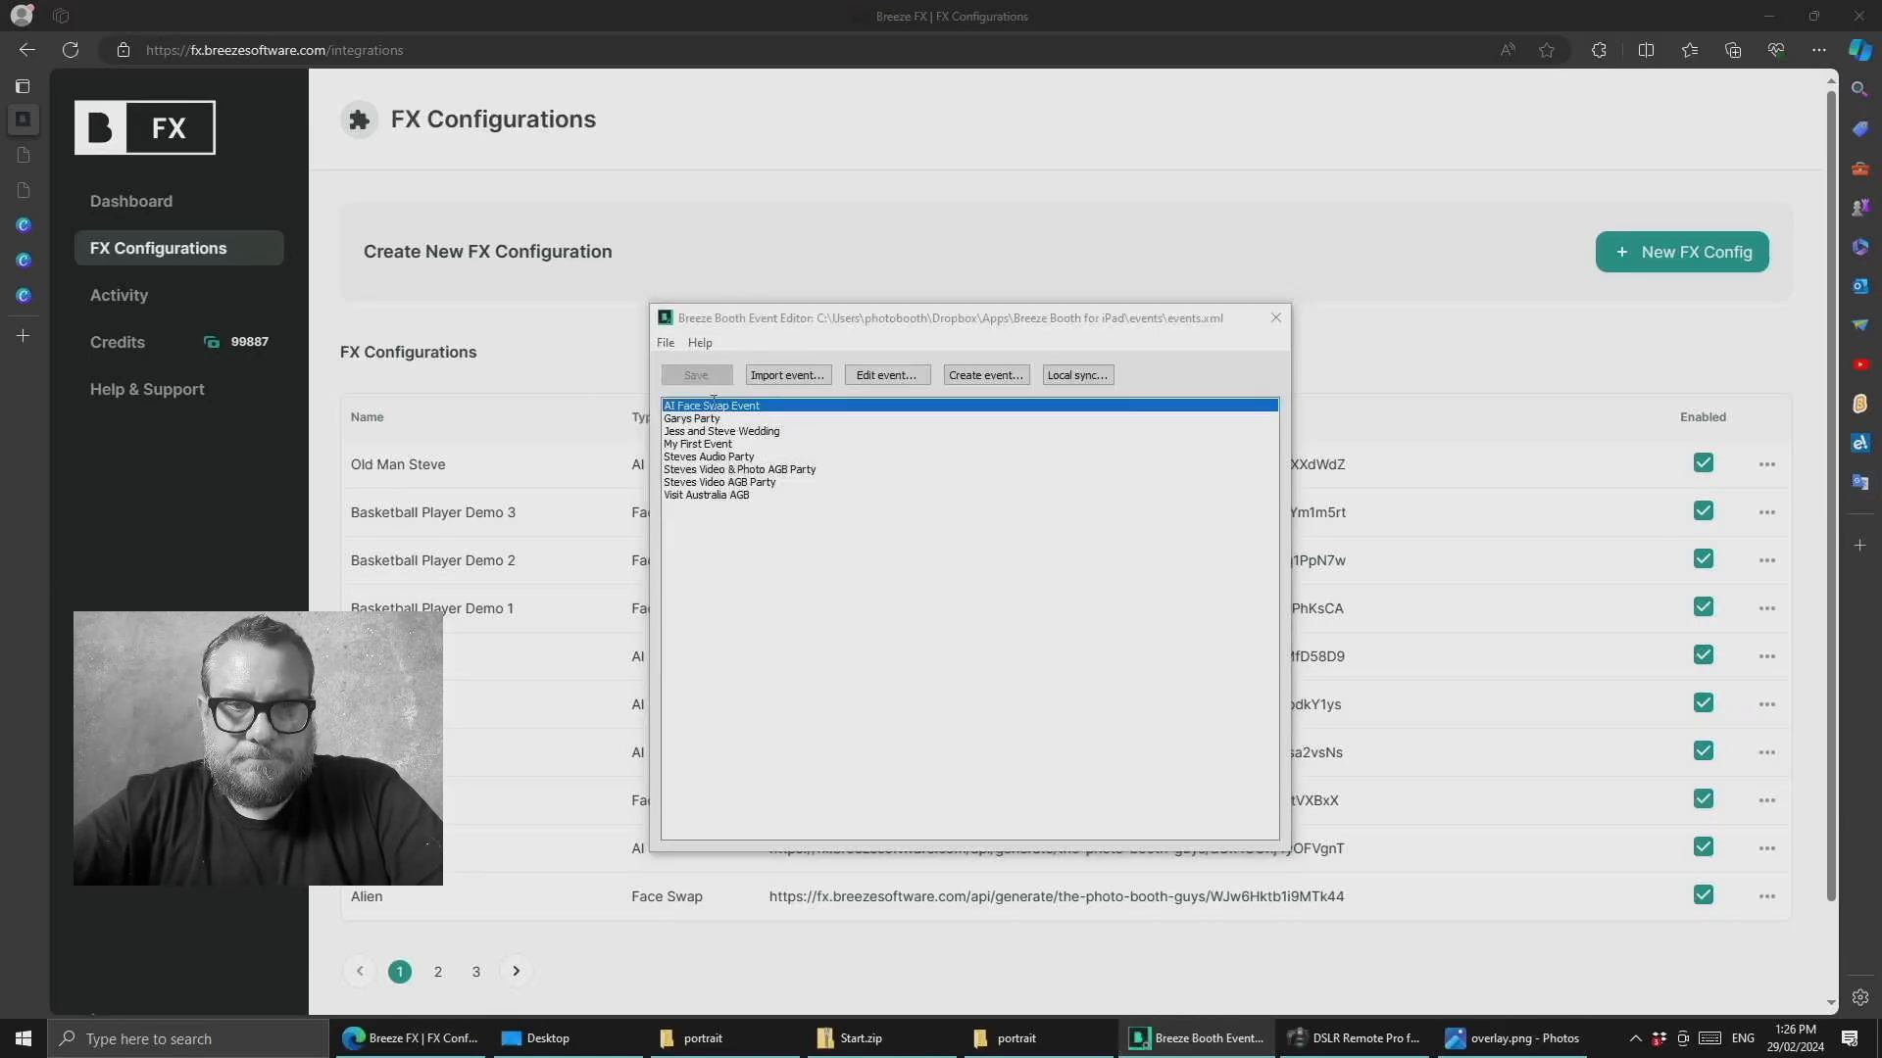
click(886, 374)
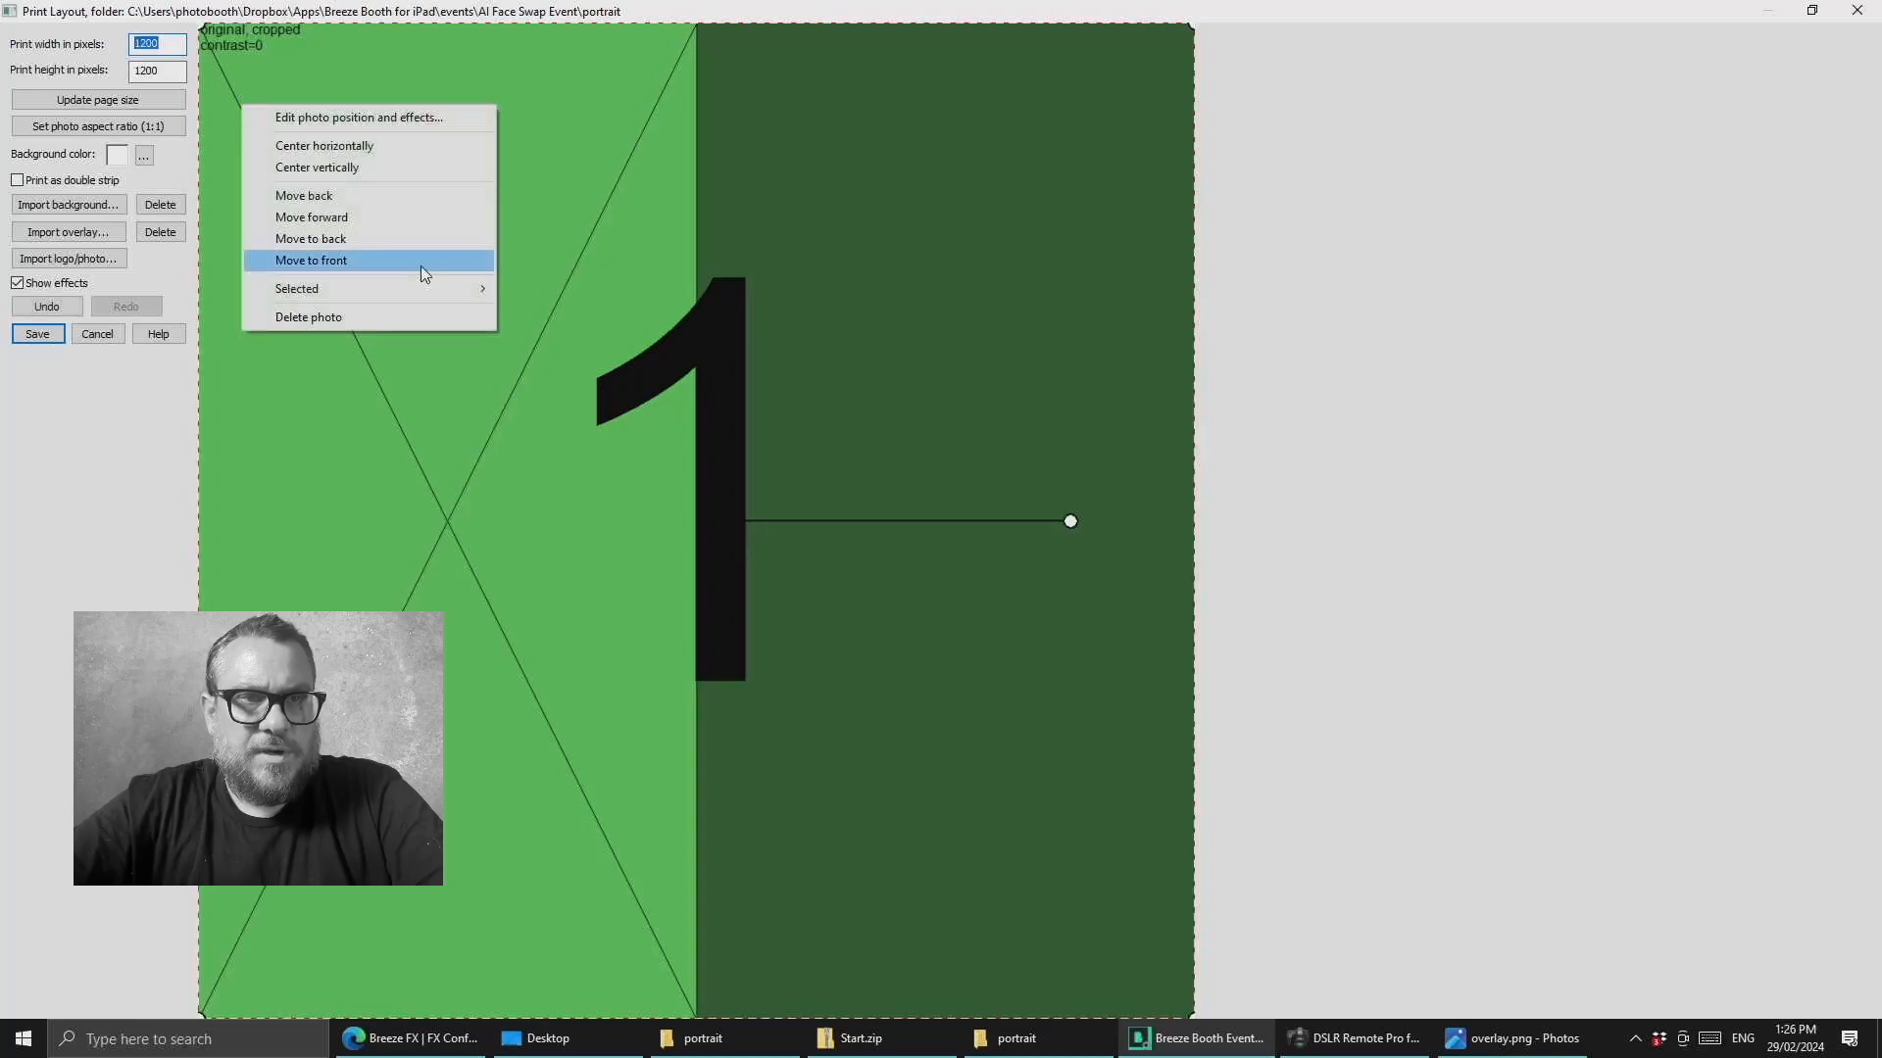
click(310, 261)
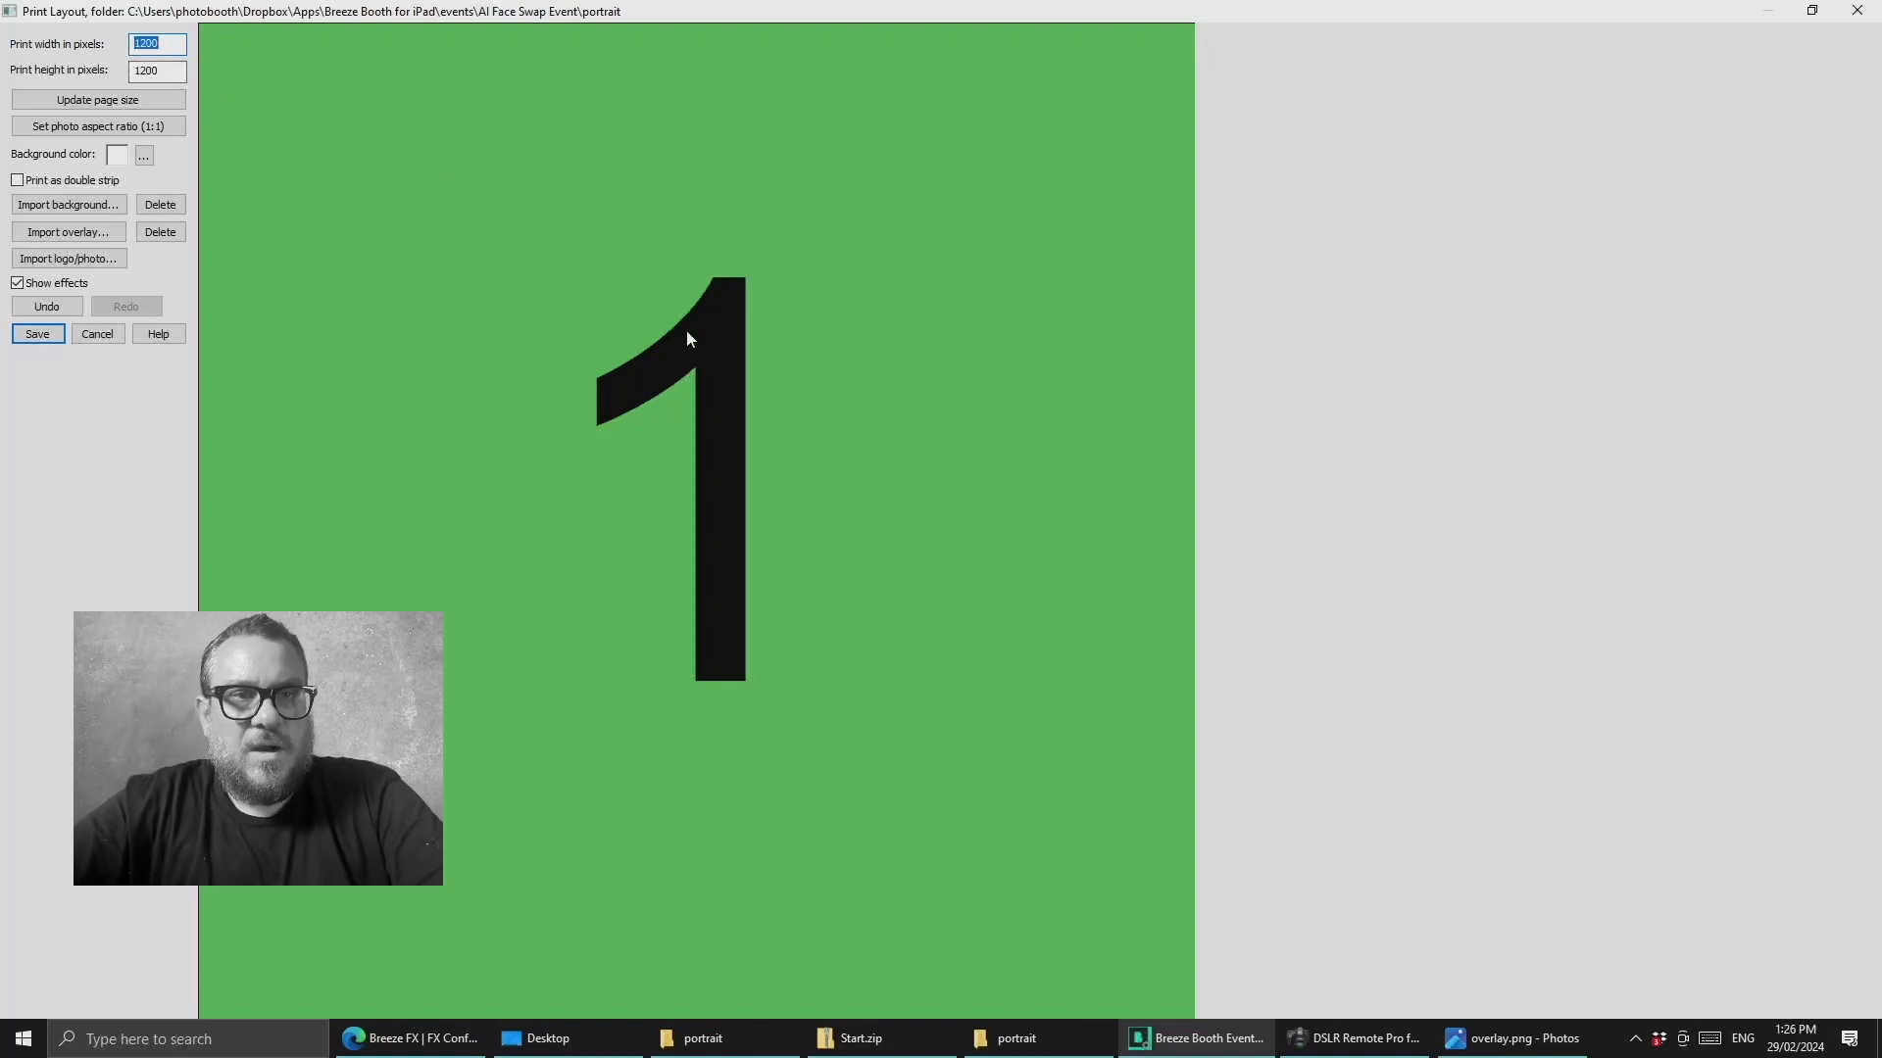
mouse_move(578, 241)
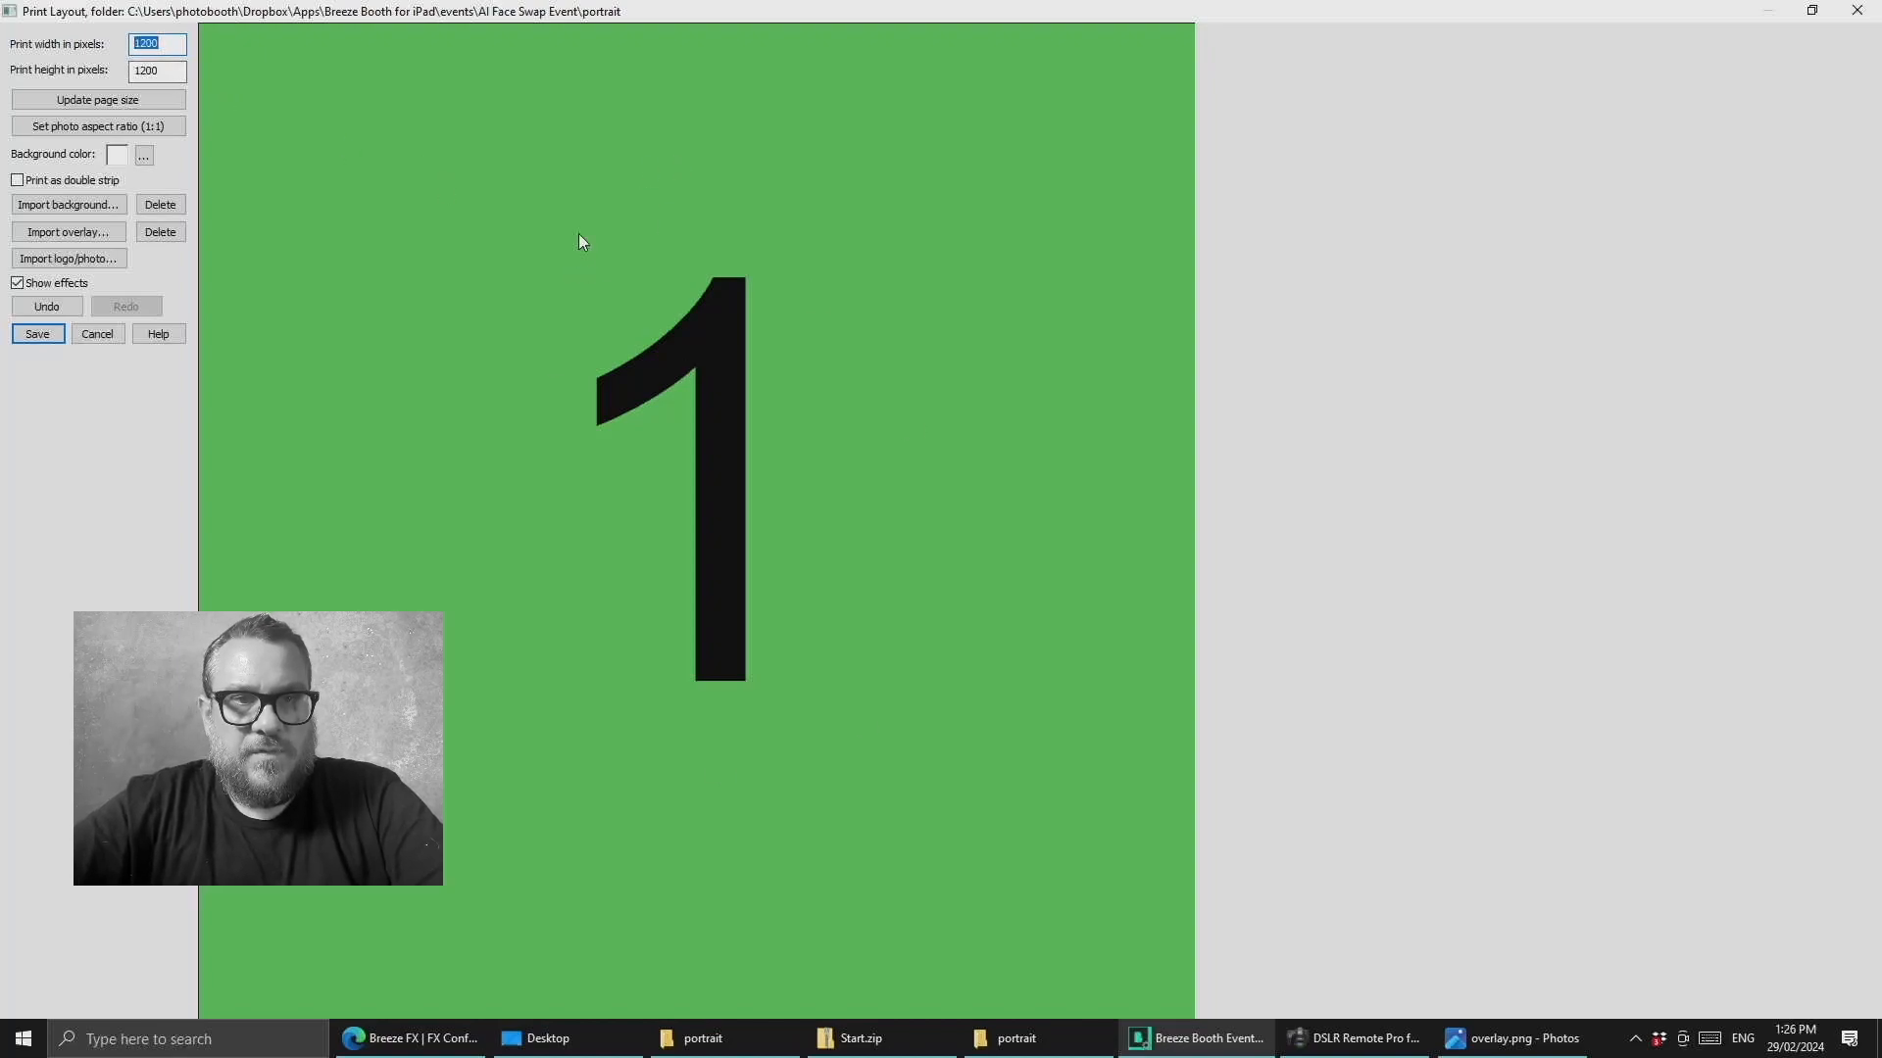
mouse_move(599, 262)
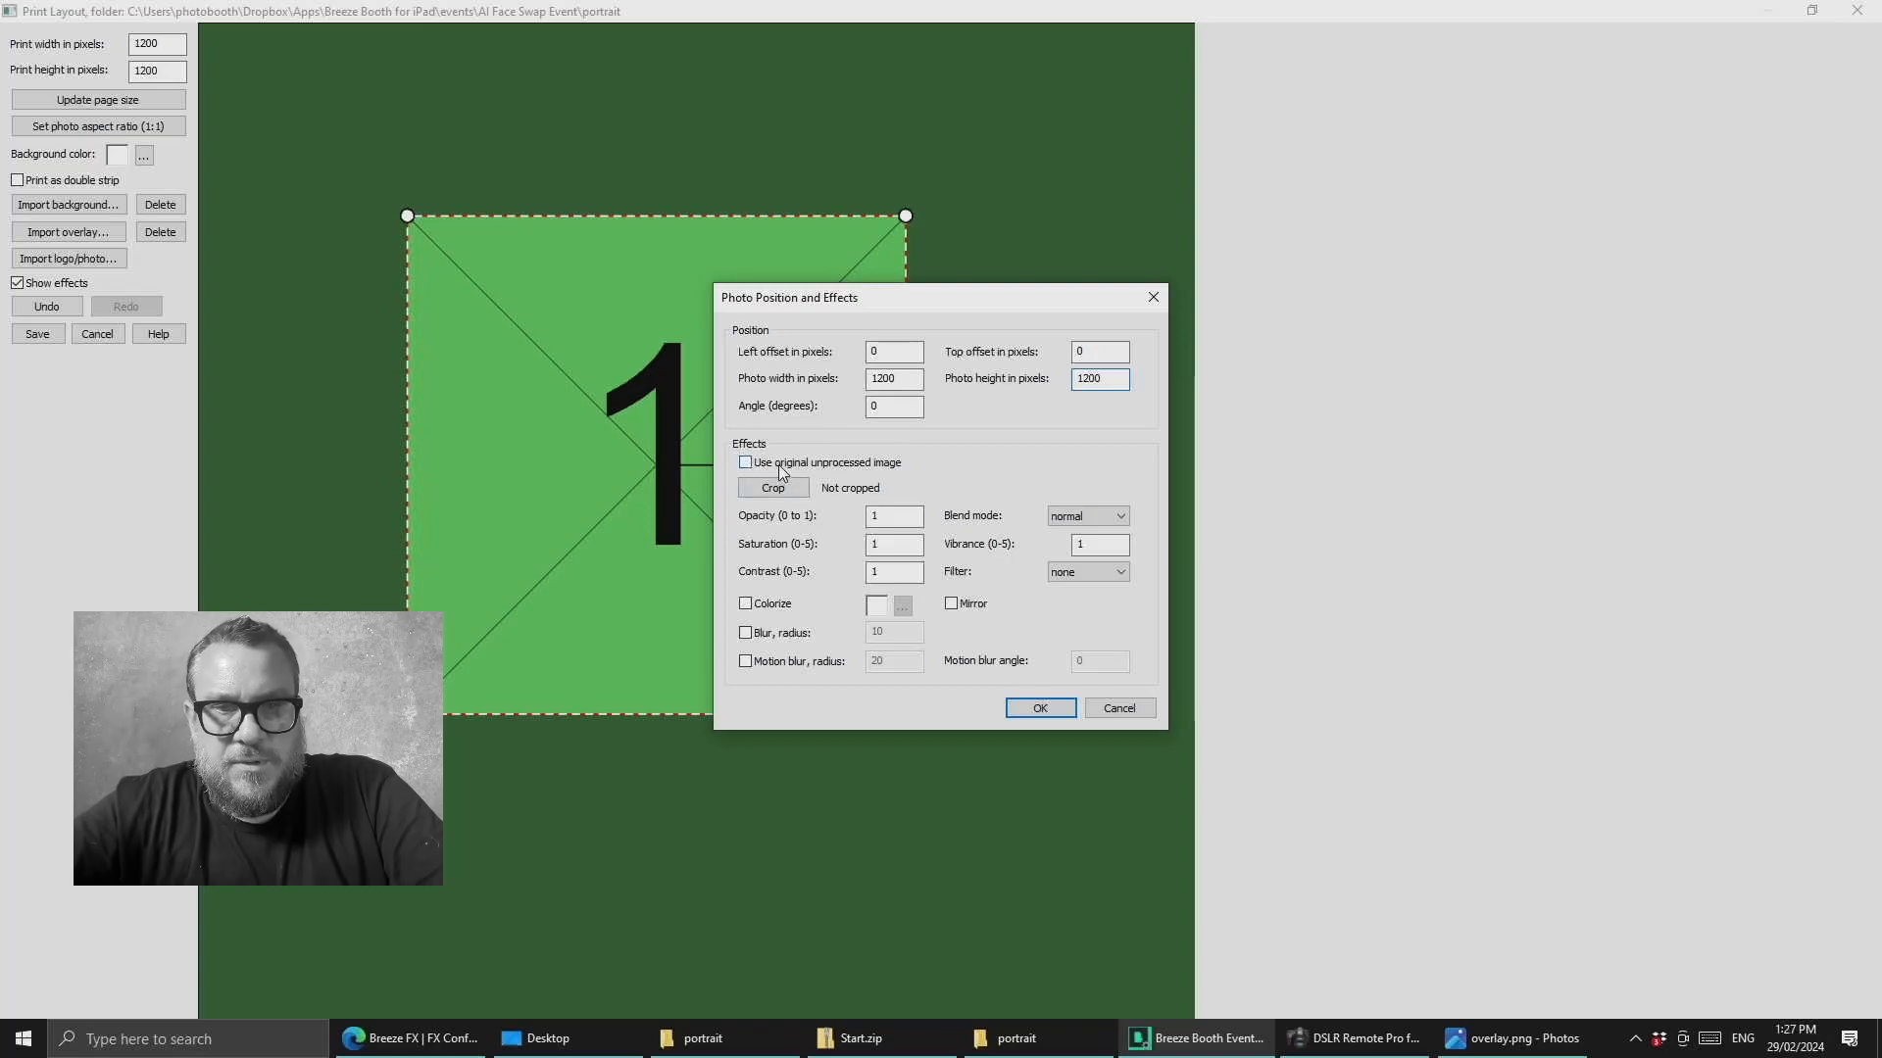
- Switch the photo to the original unprocessed image and apply a half-width crop
click(744, 461)
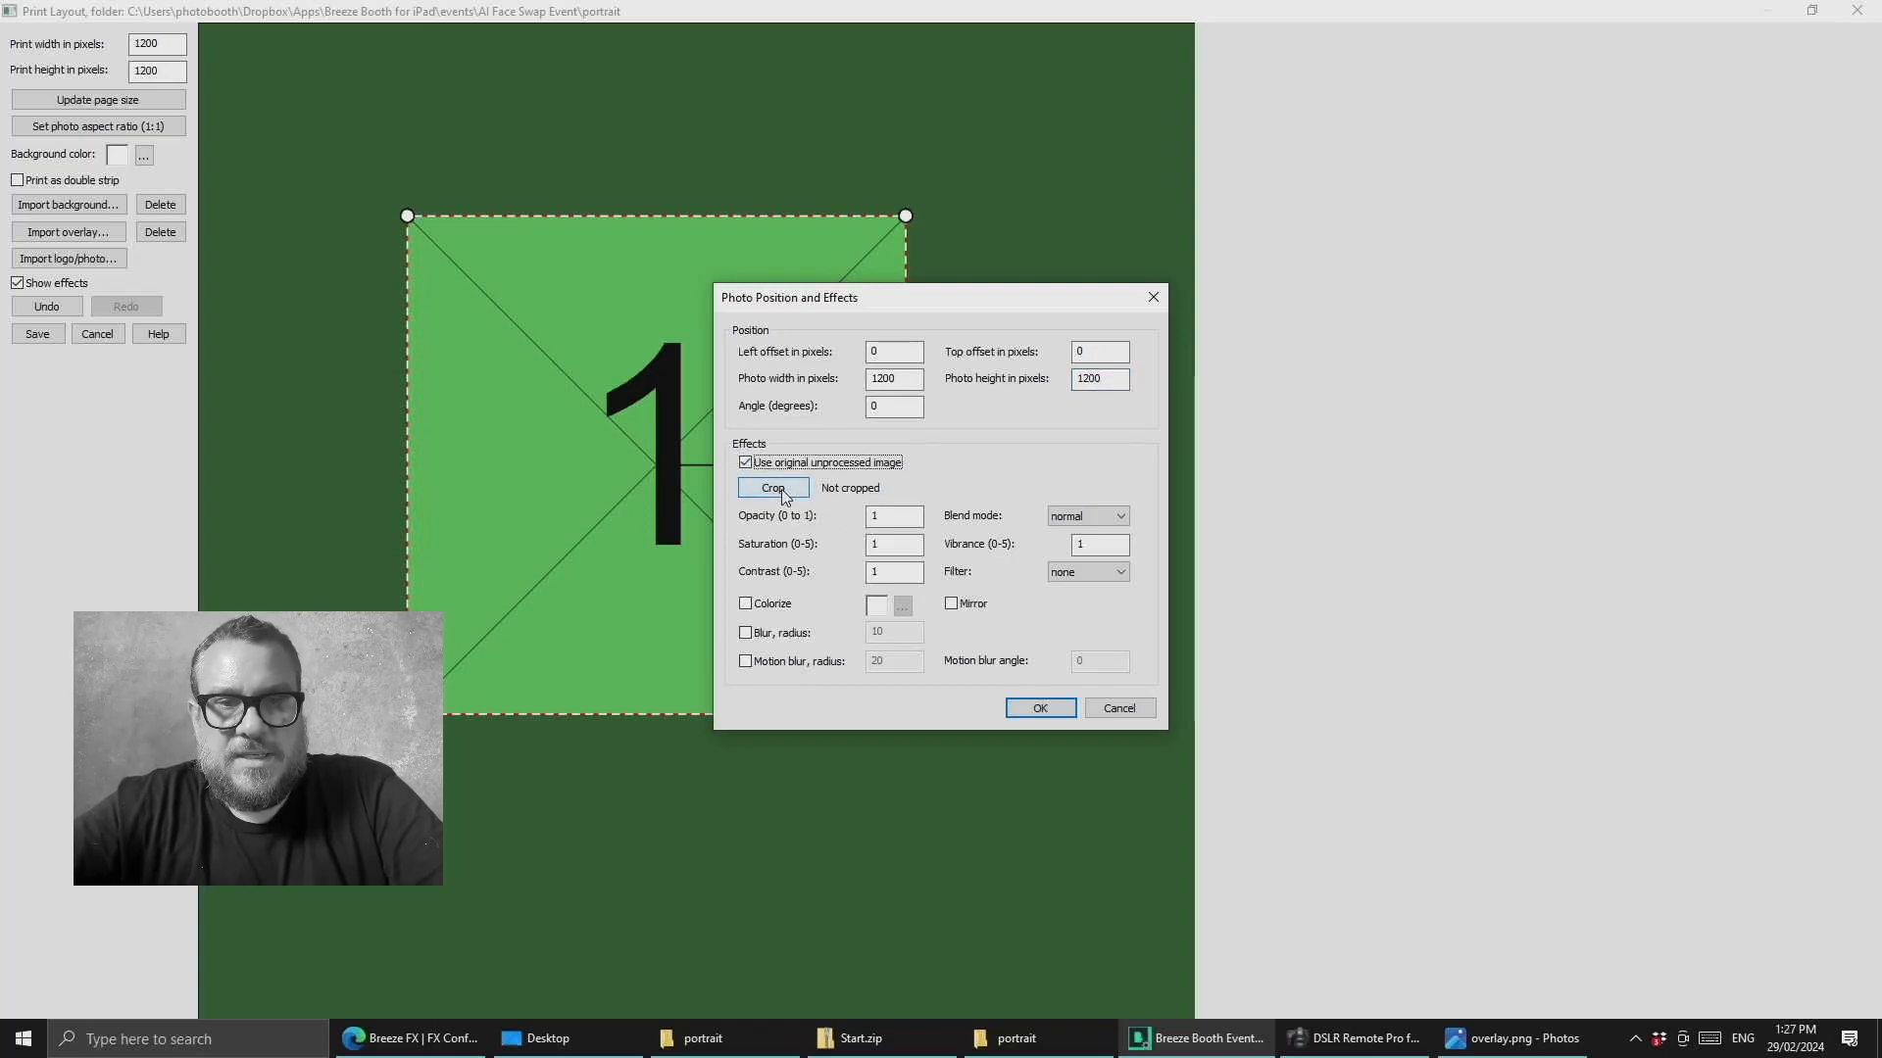
click(771, 487)
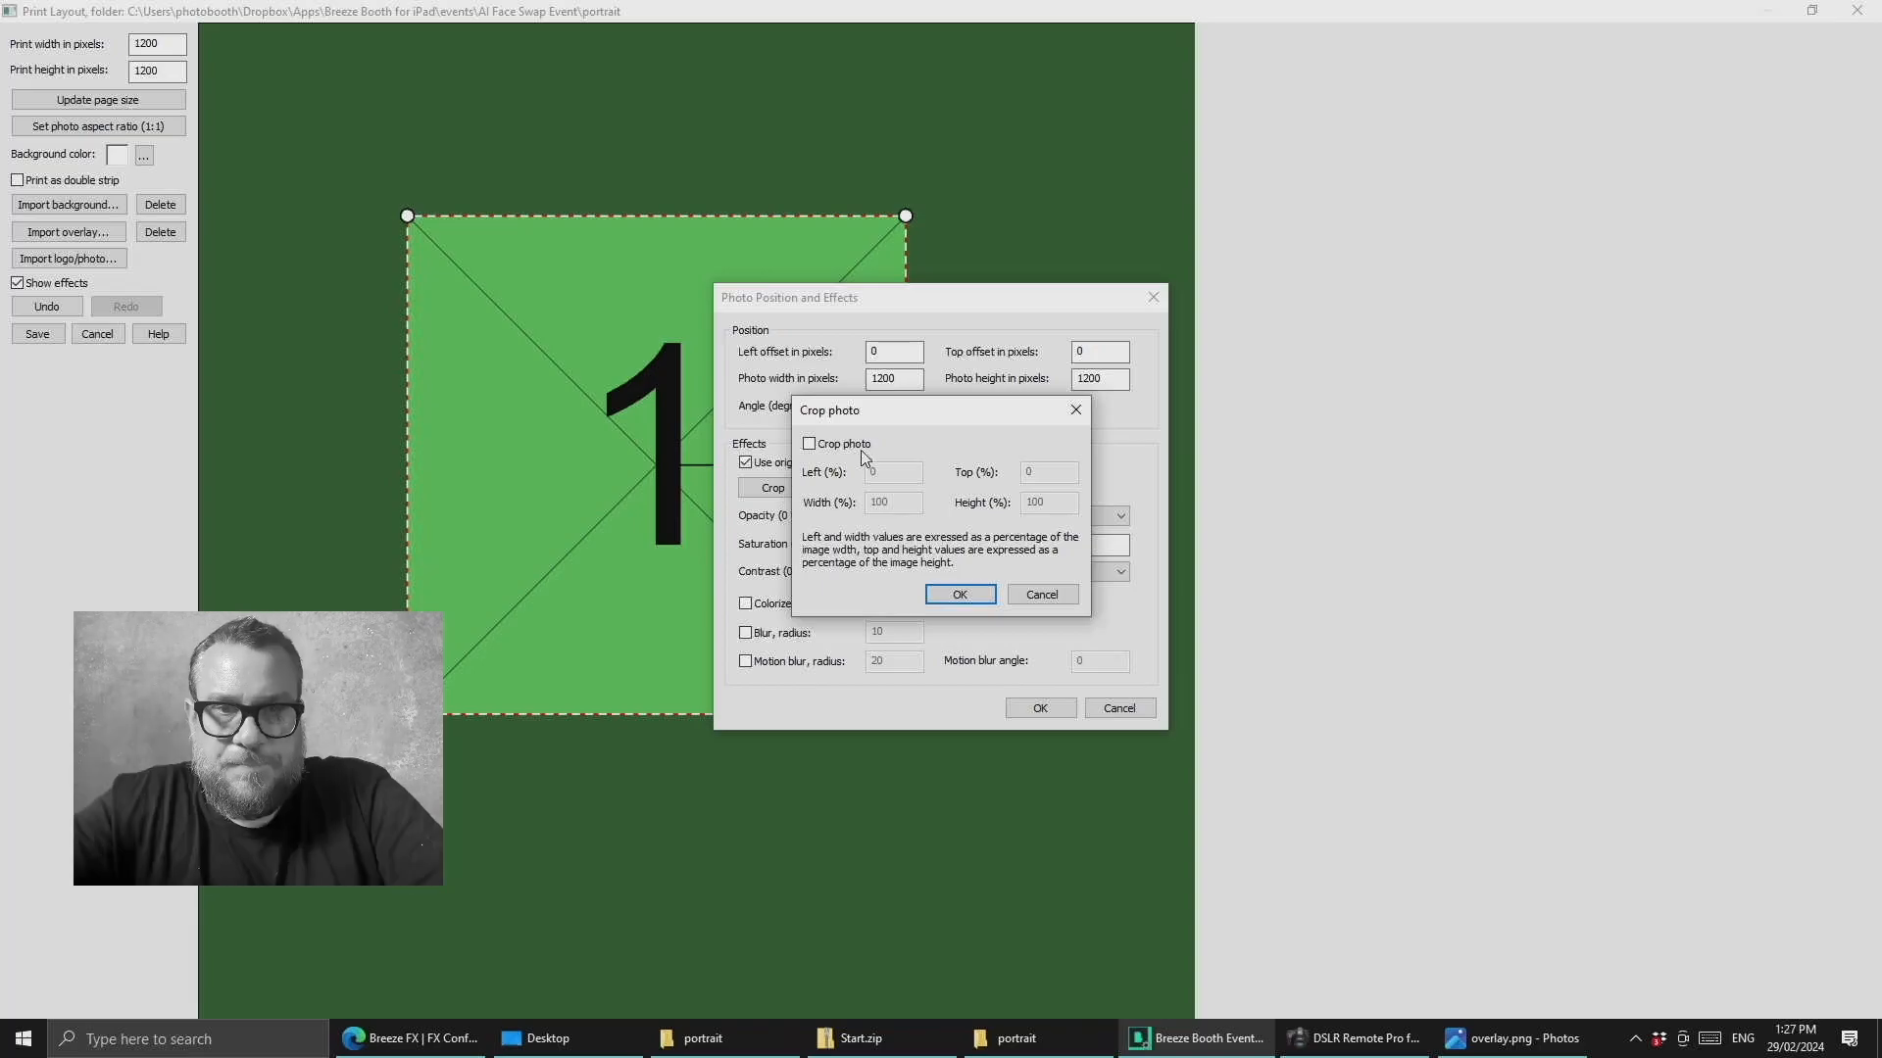
click(808, 443)
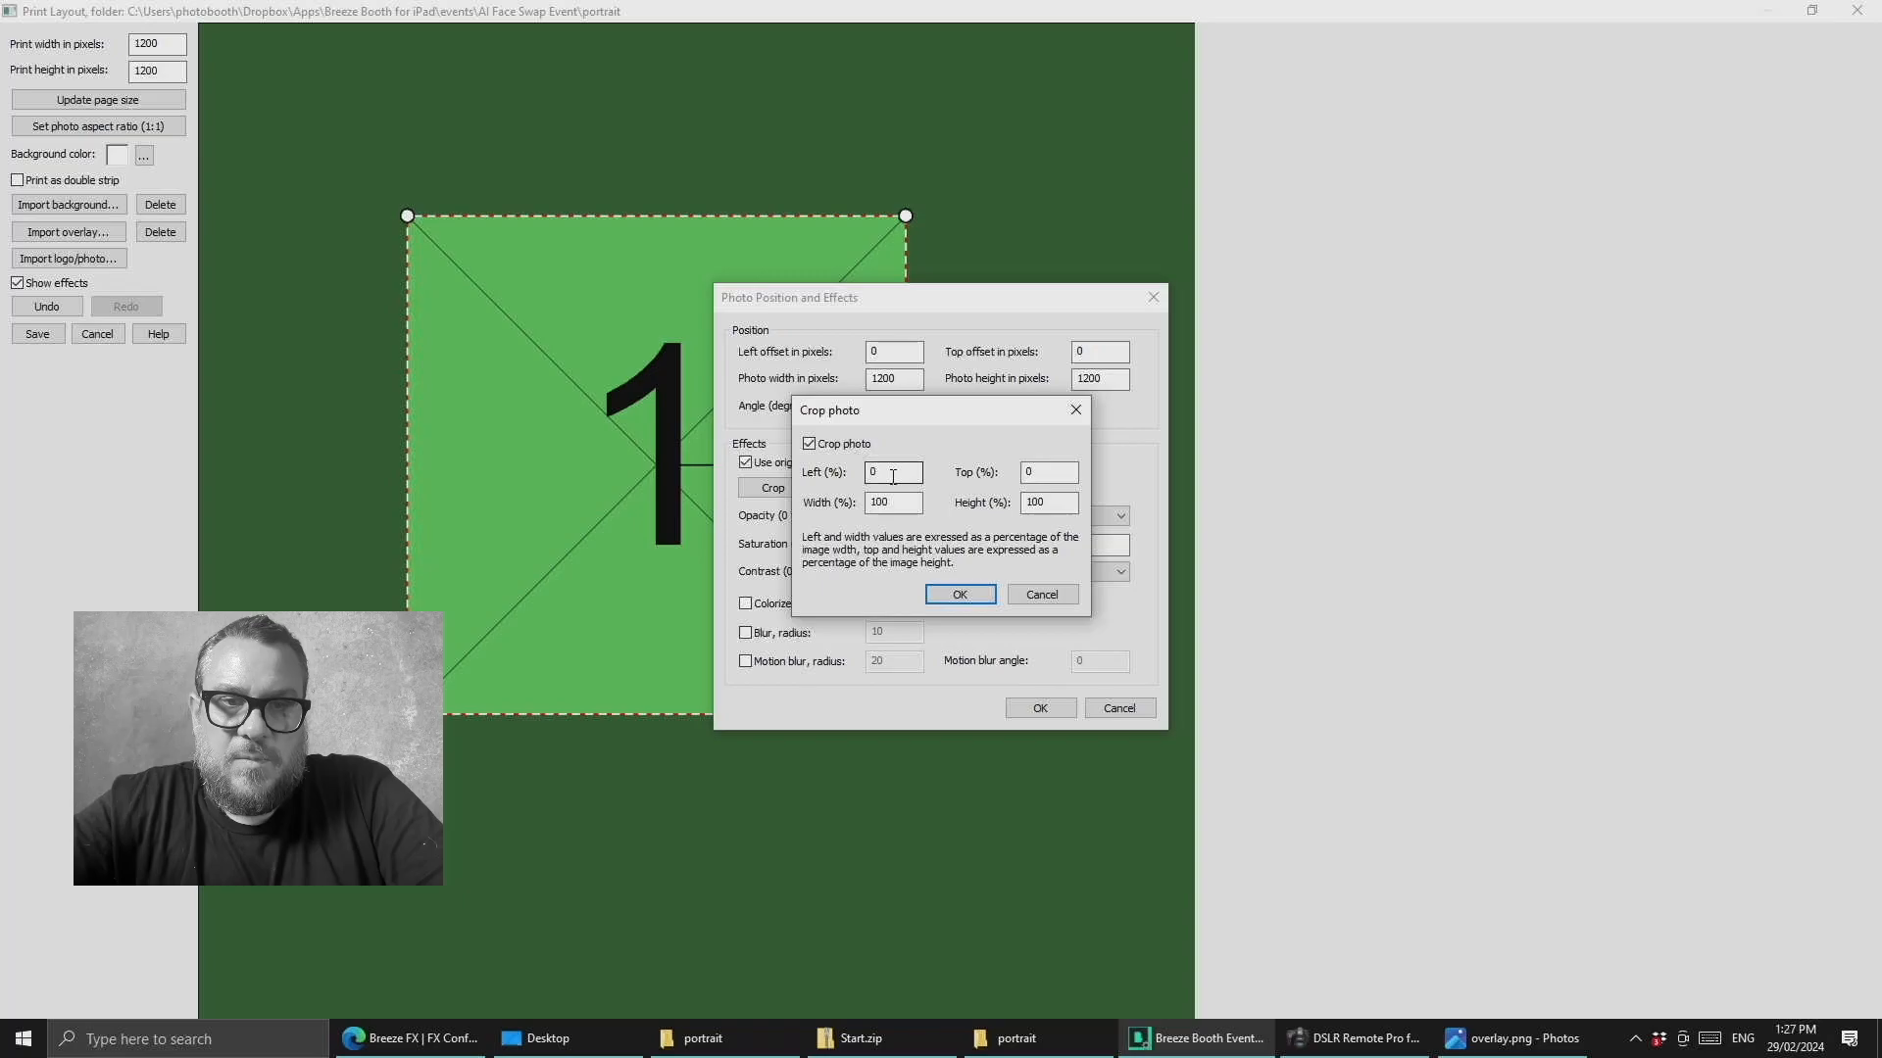
mouse_move(210, 587)
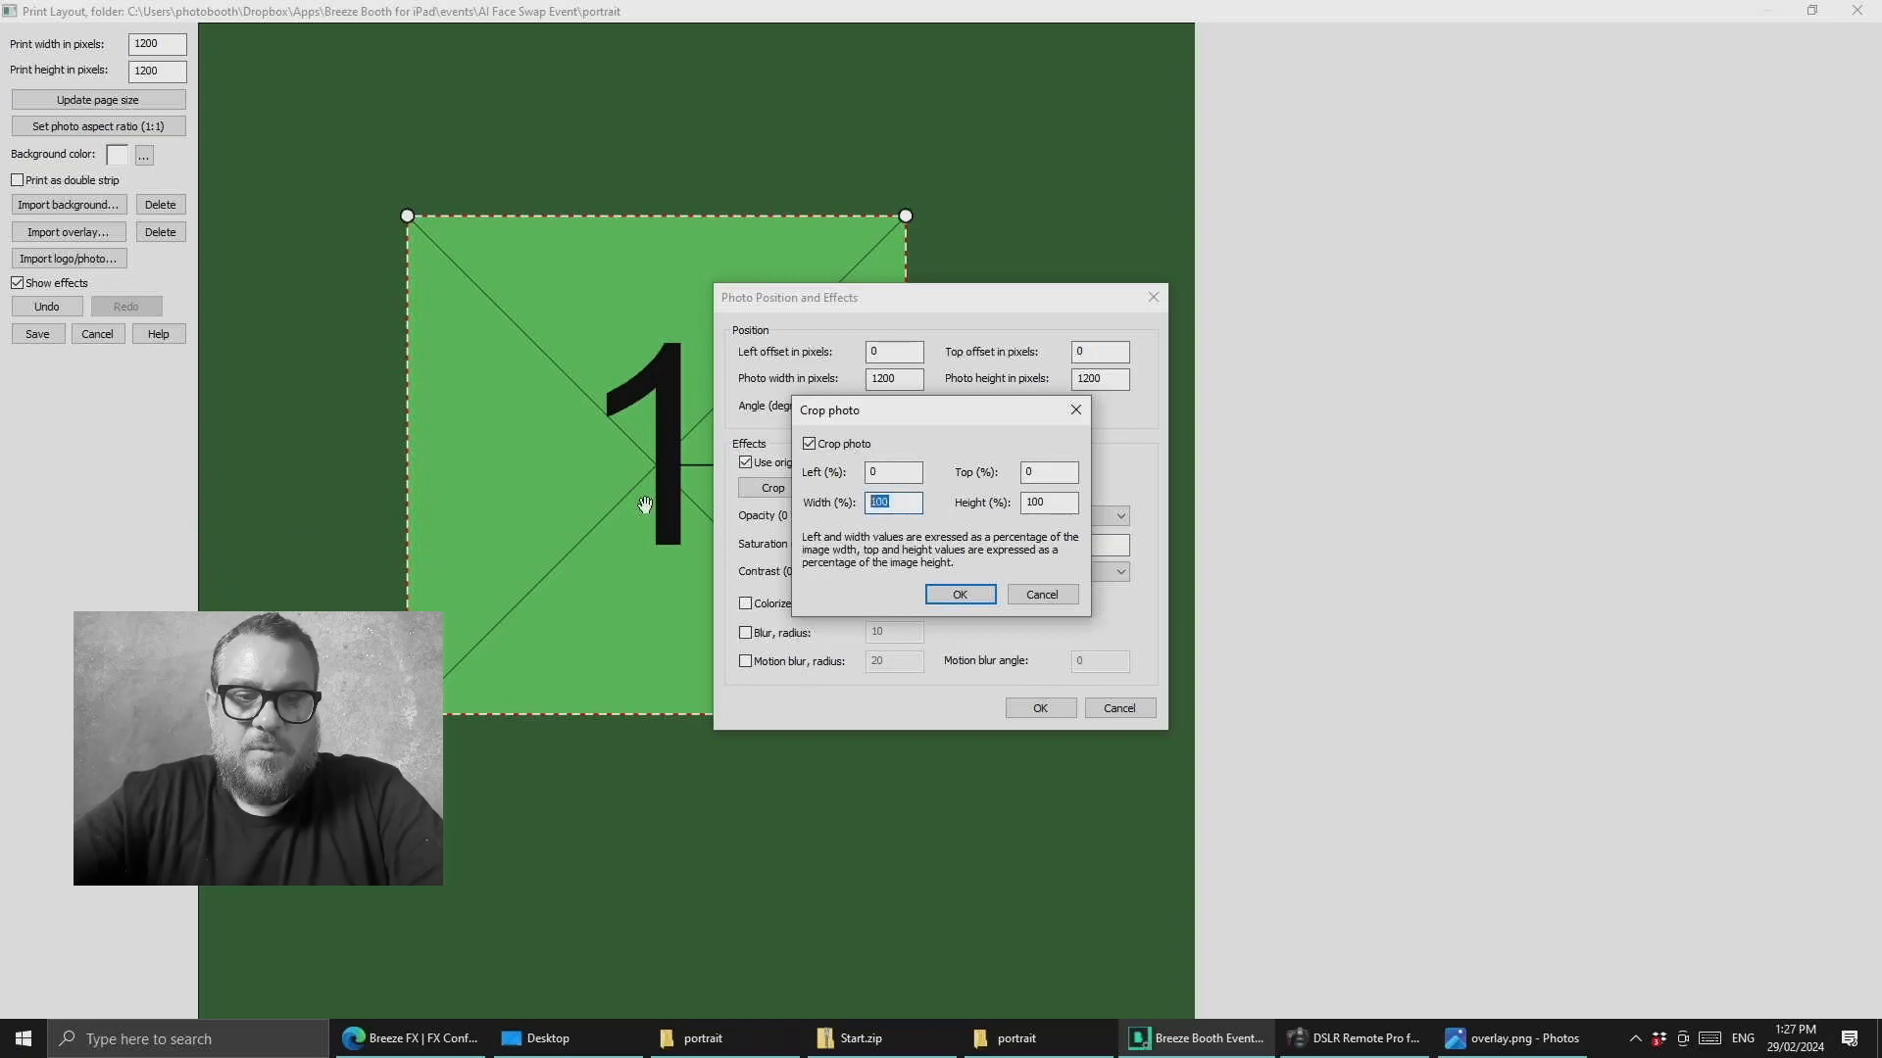
click(958, 594)
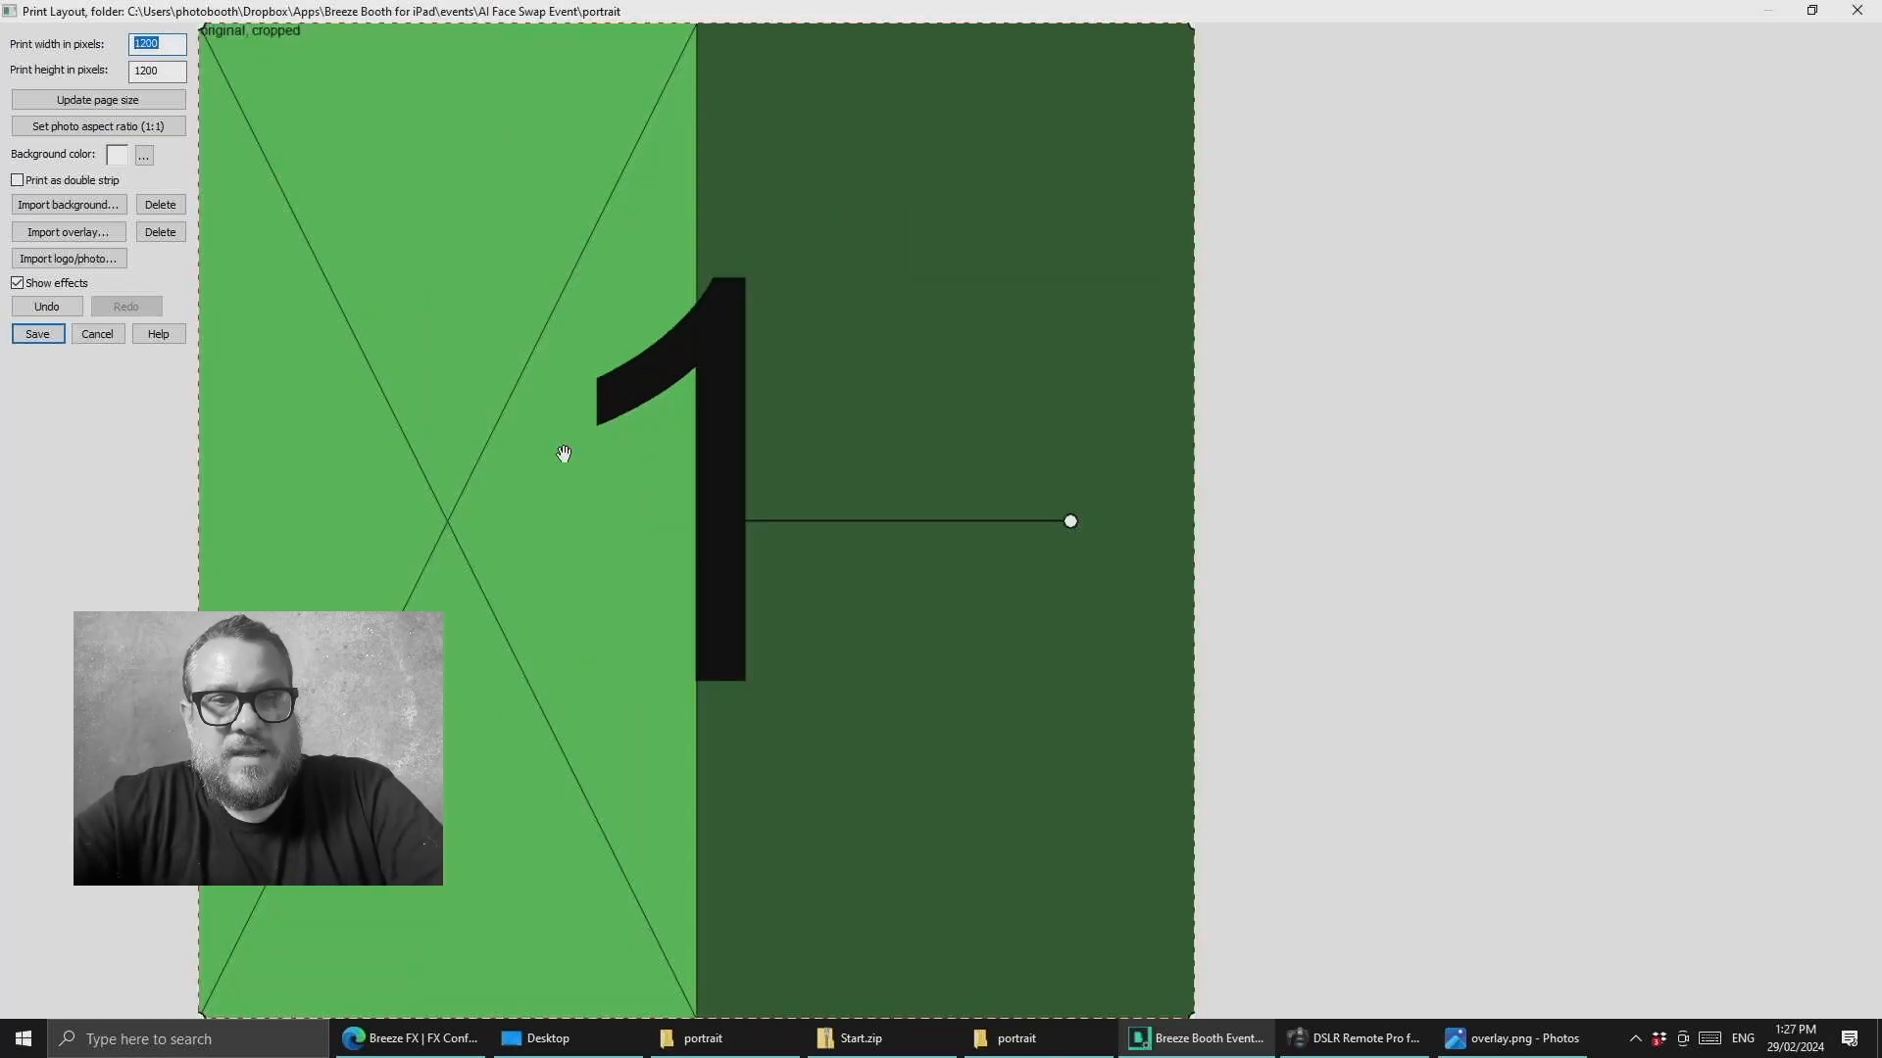
mouse_move(966, 246)
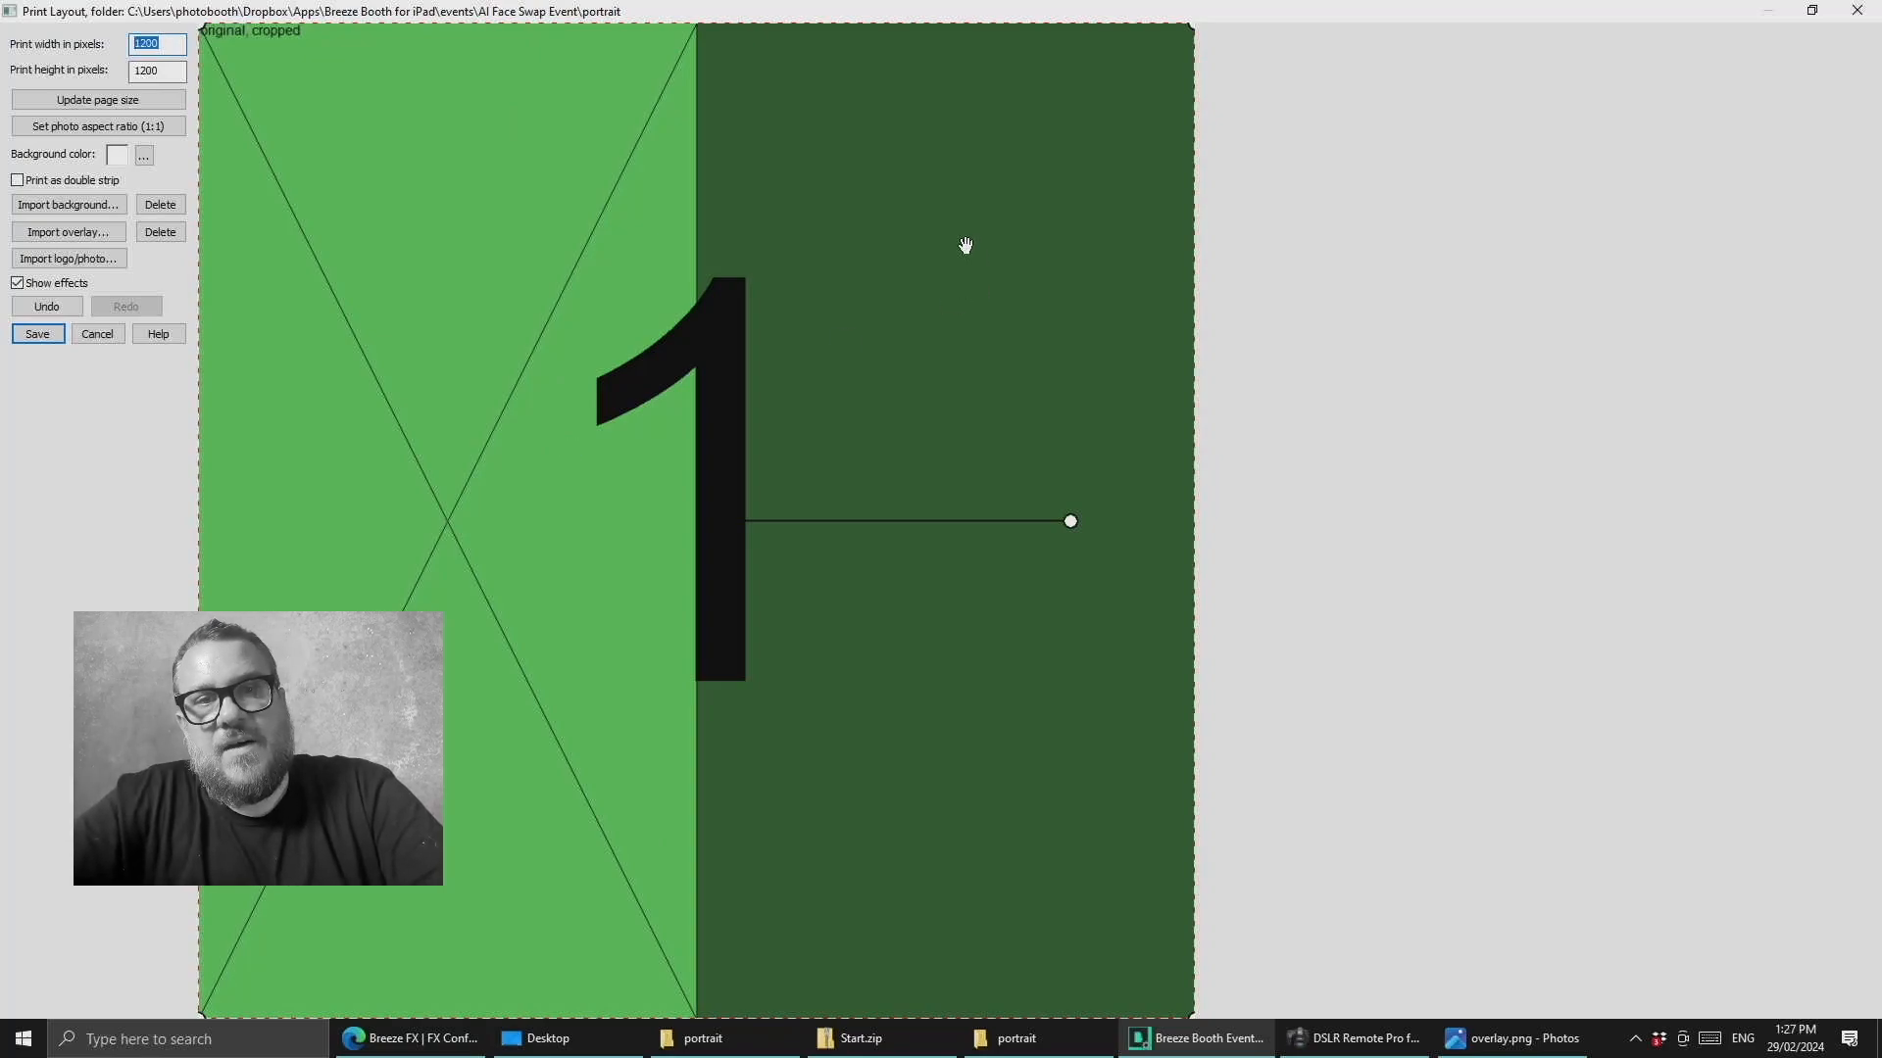
mouse_move(570, 396)
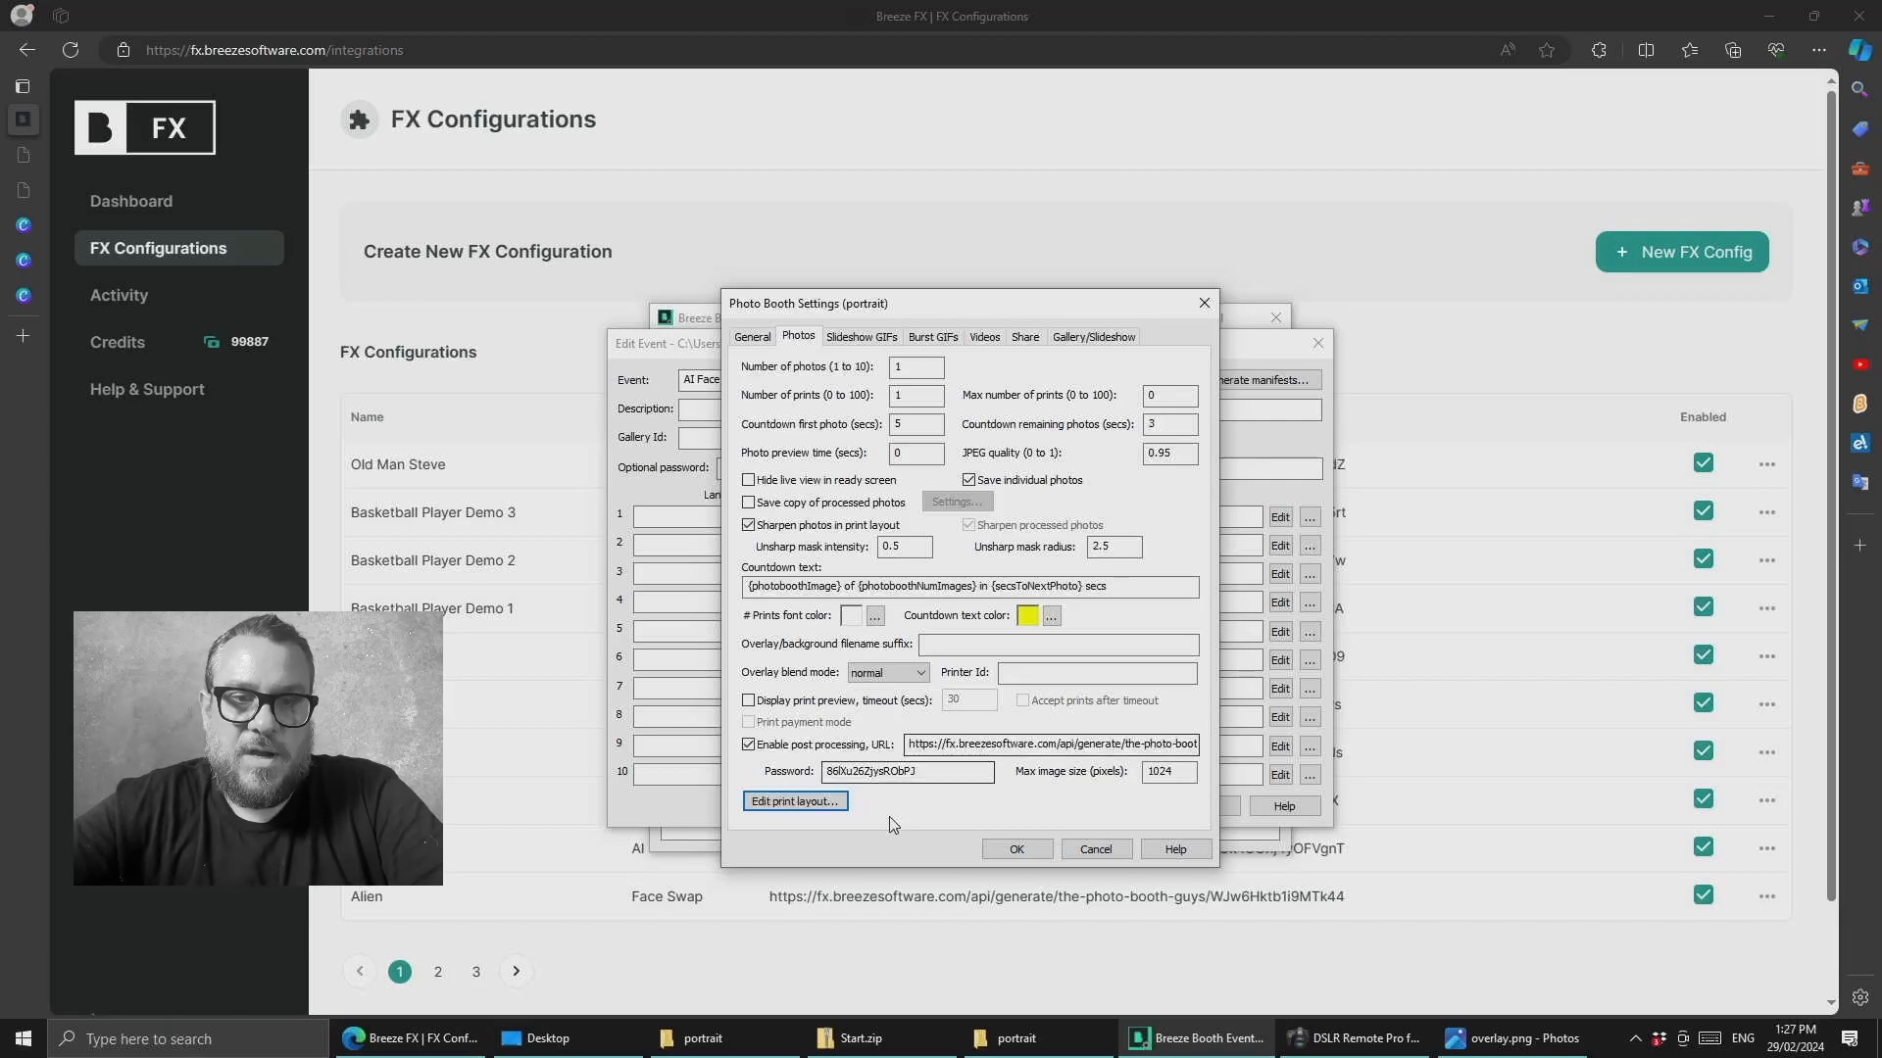
- From General settings, open Touchscreen actions and preview the 1.png countdown screen
click(753, 337)
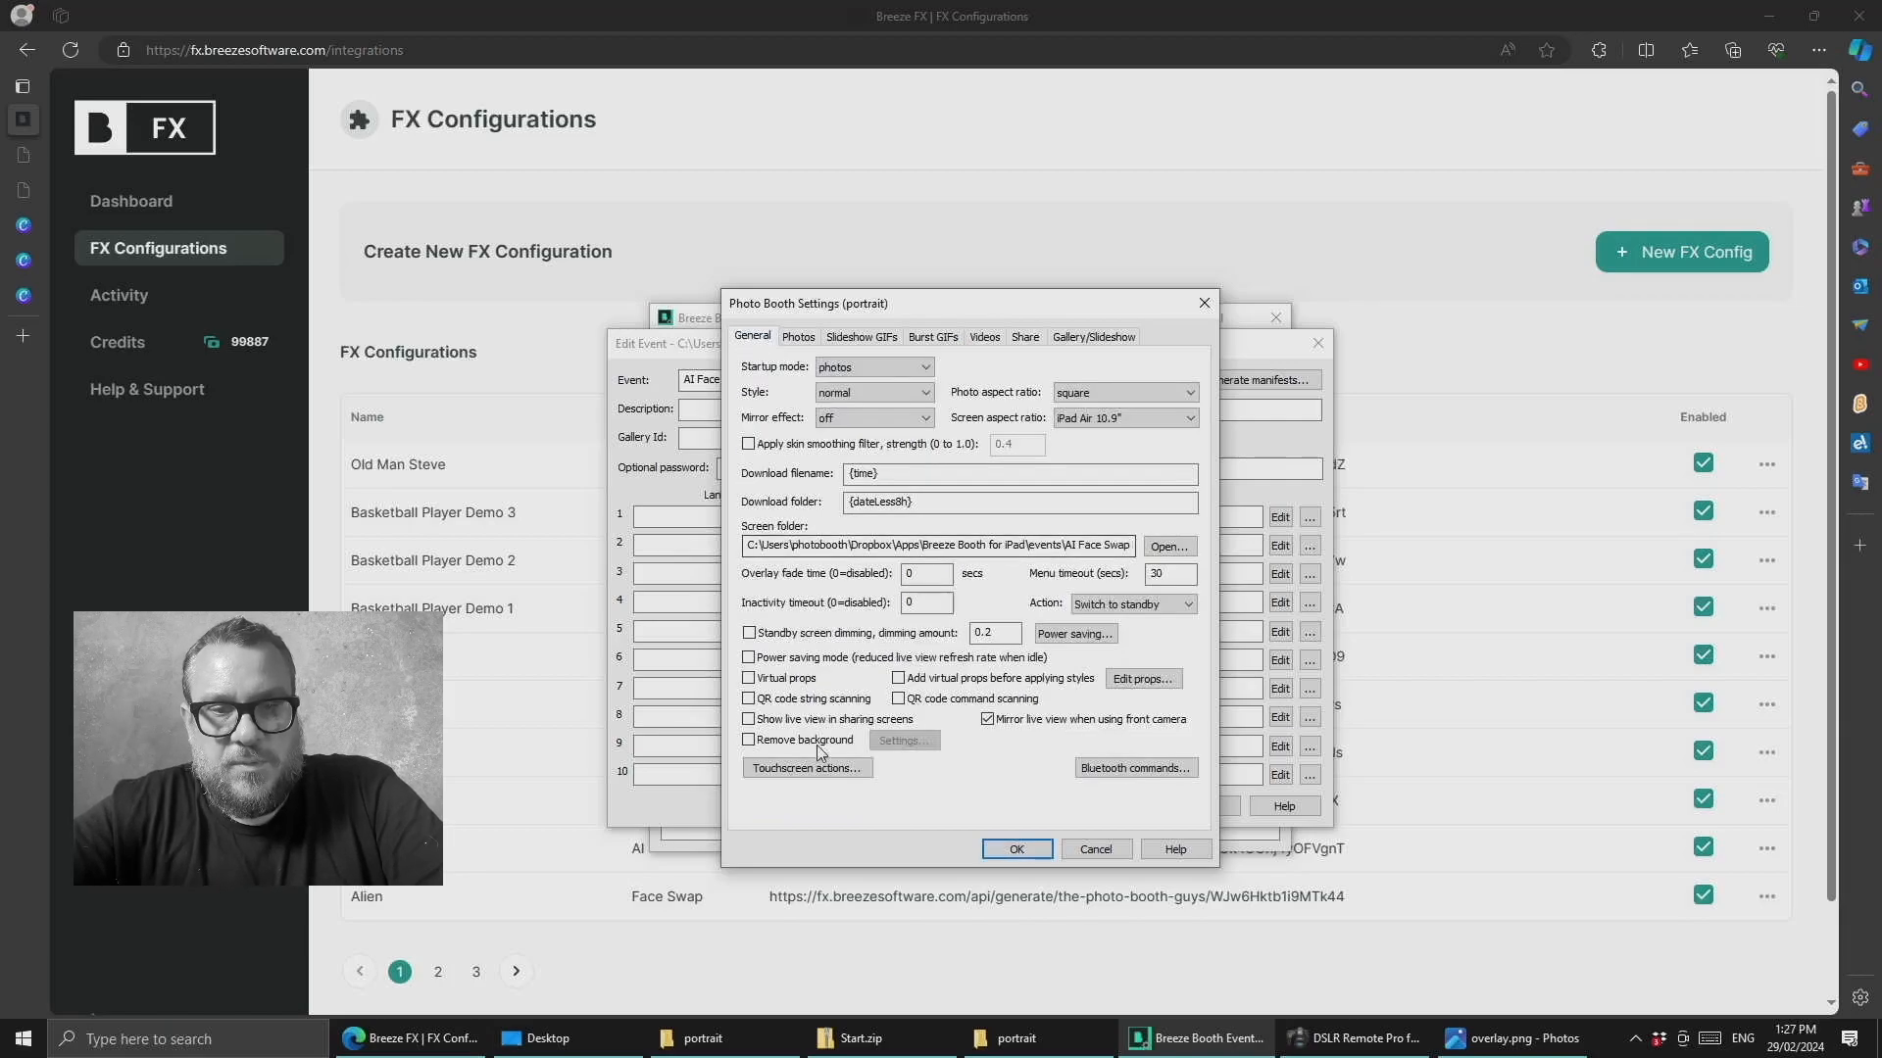
click(806, 767)
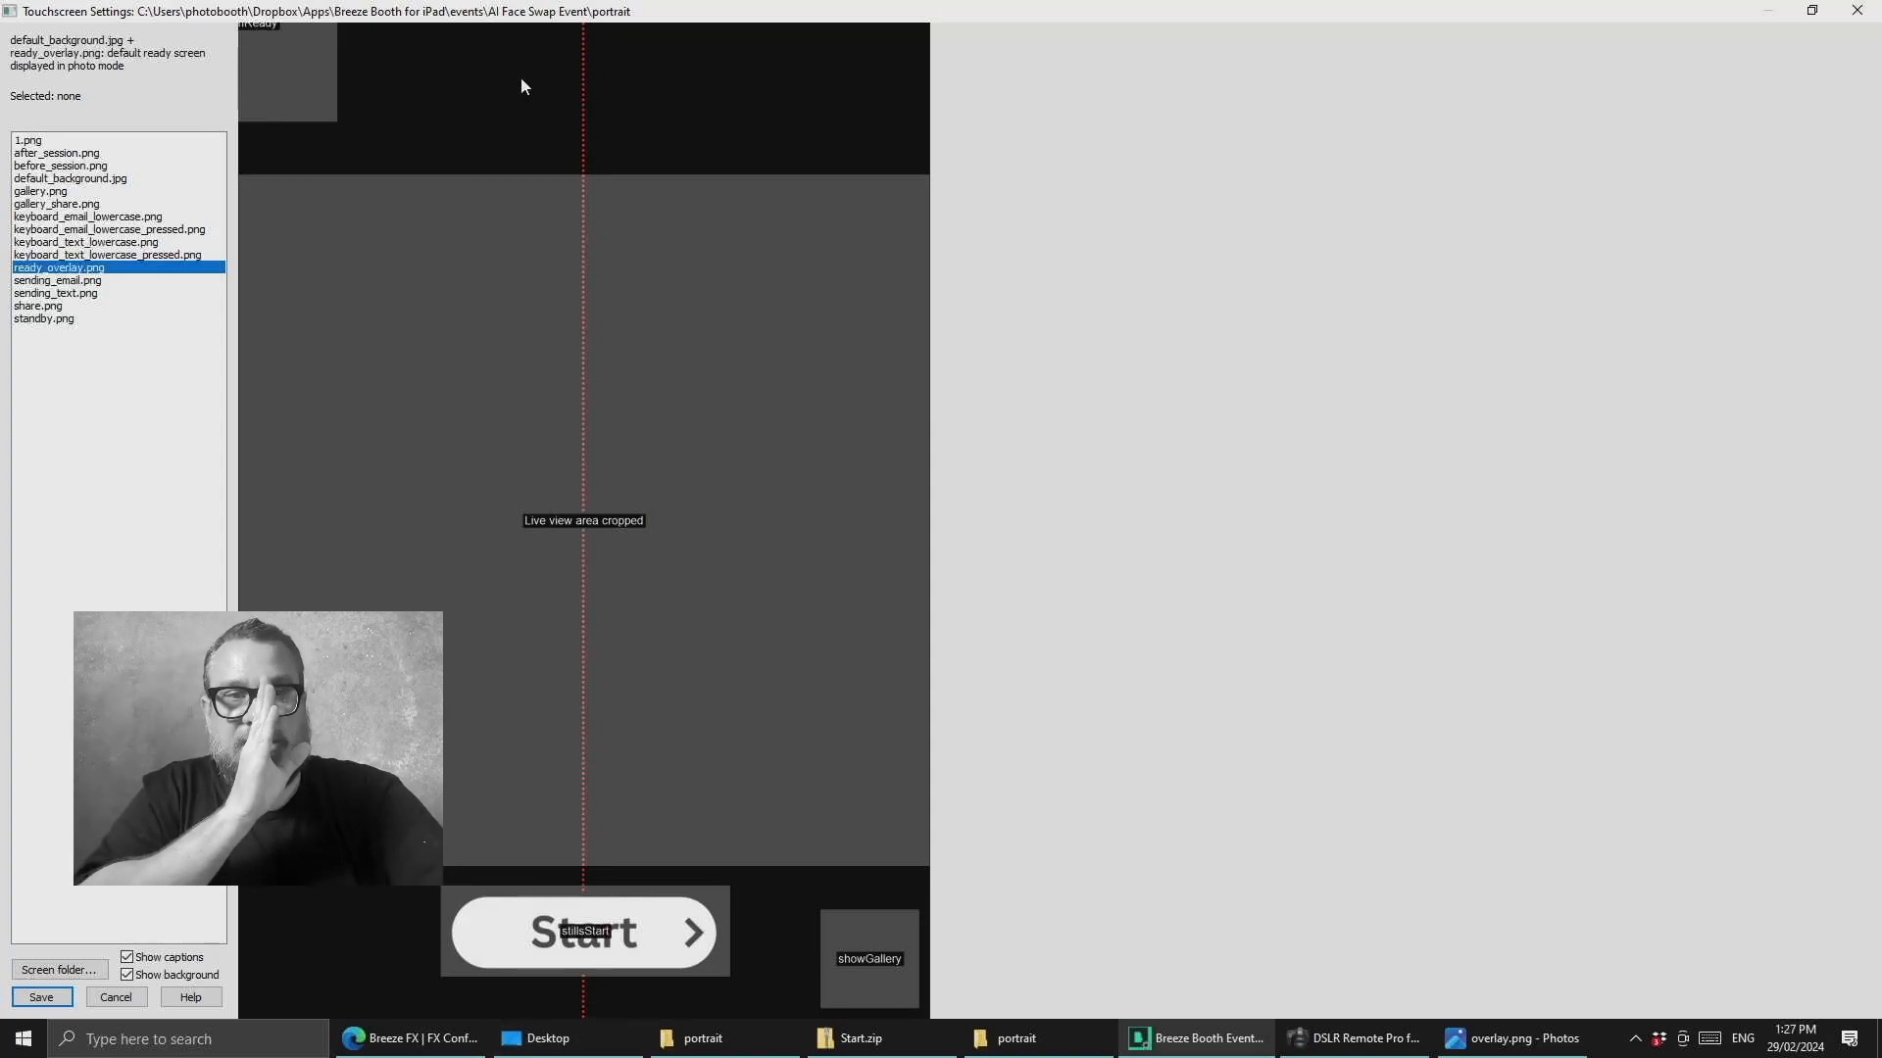
click(27, 139)
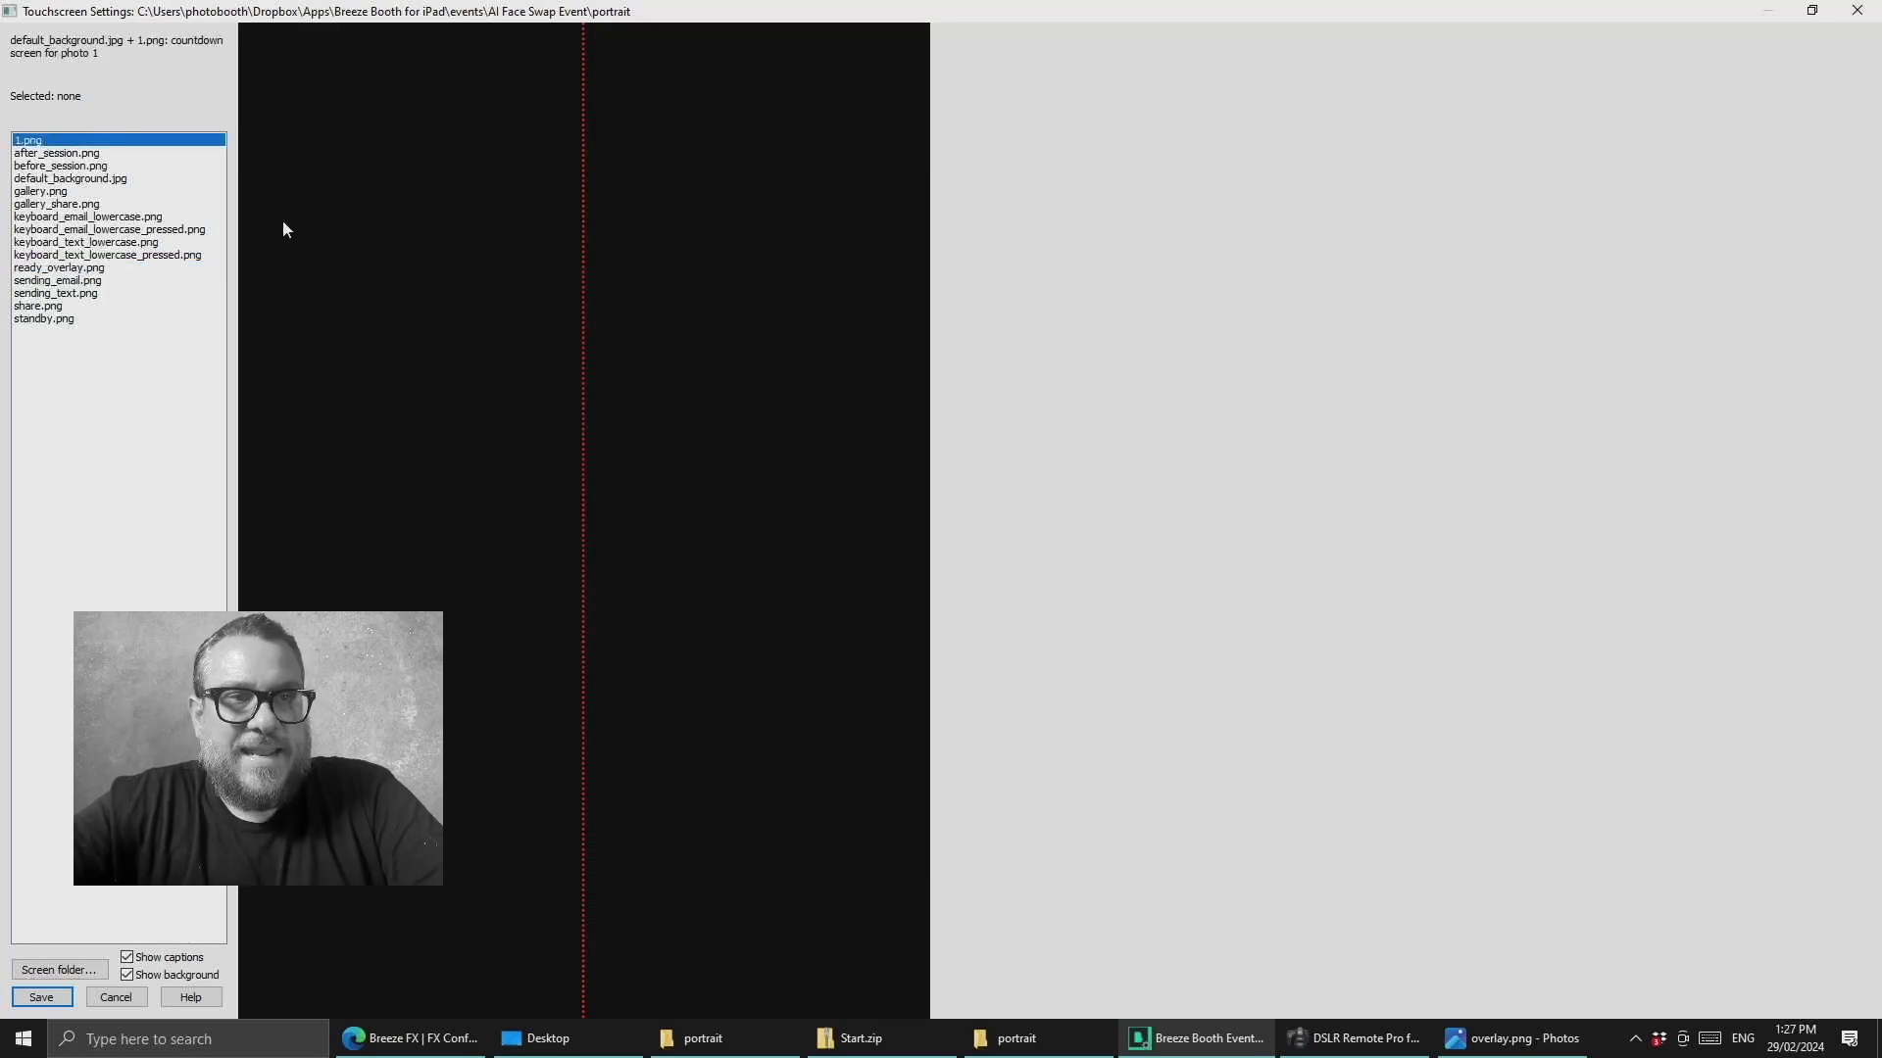
mouse_move(594, 167)
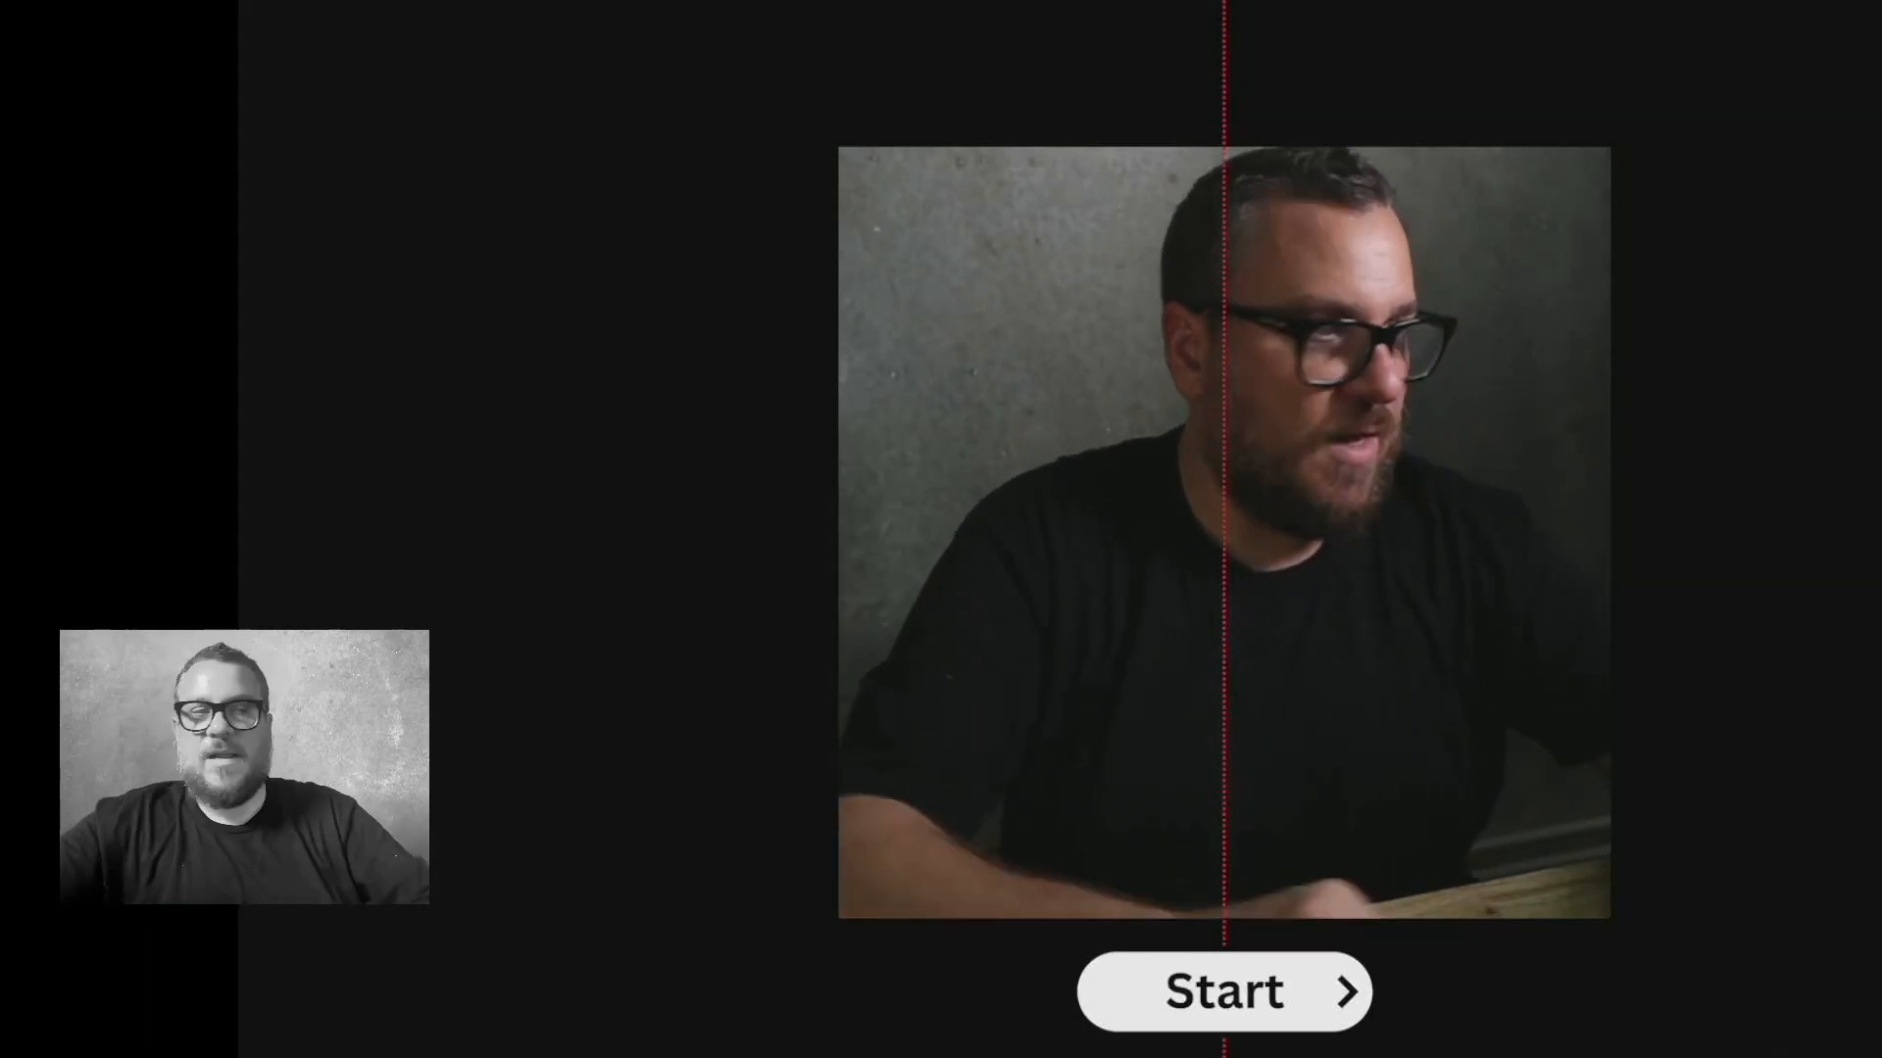
- Select the AI Face Swap Event and download its latest changes
click(1223, 989)
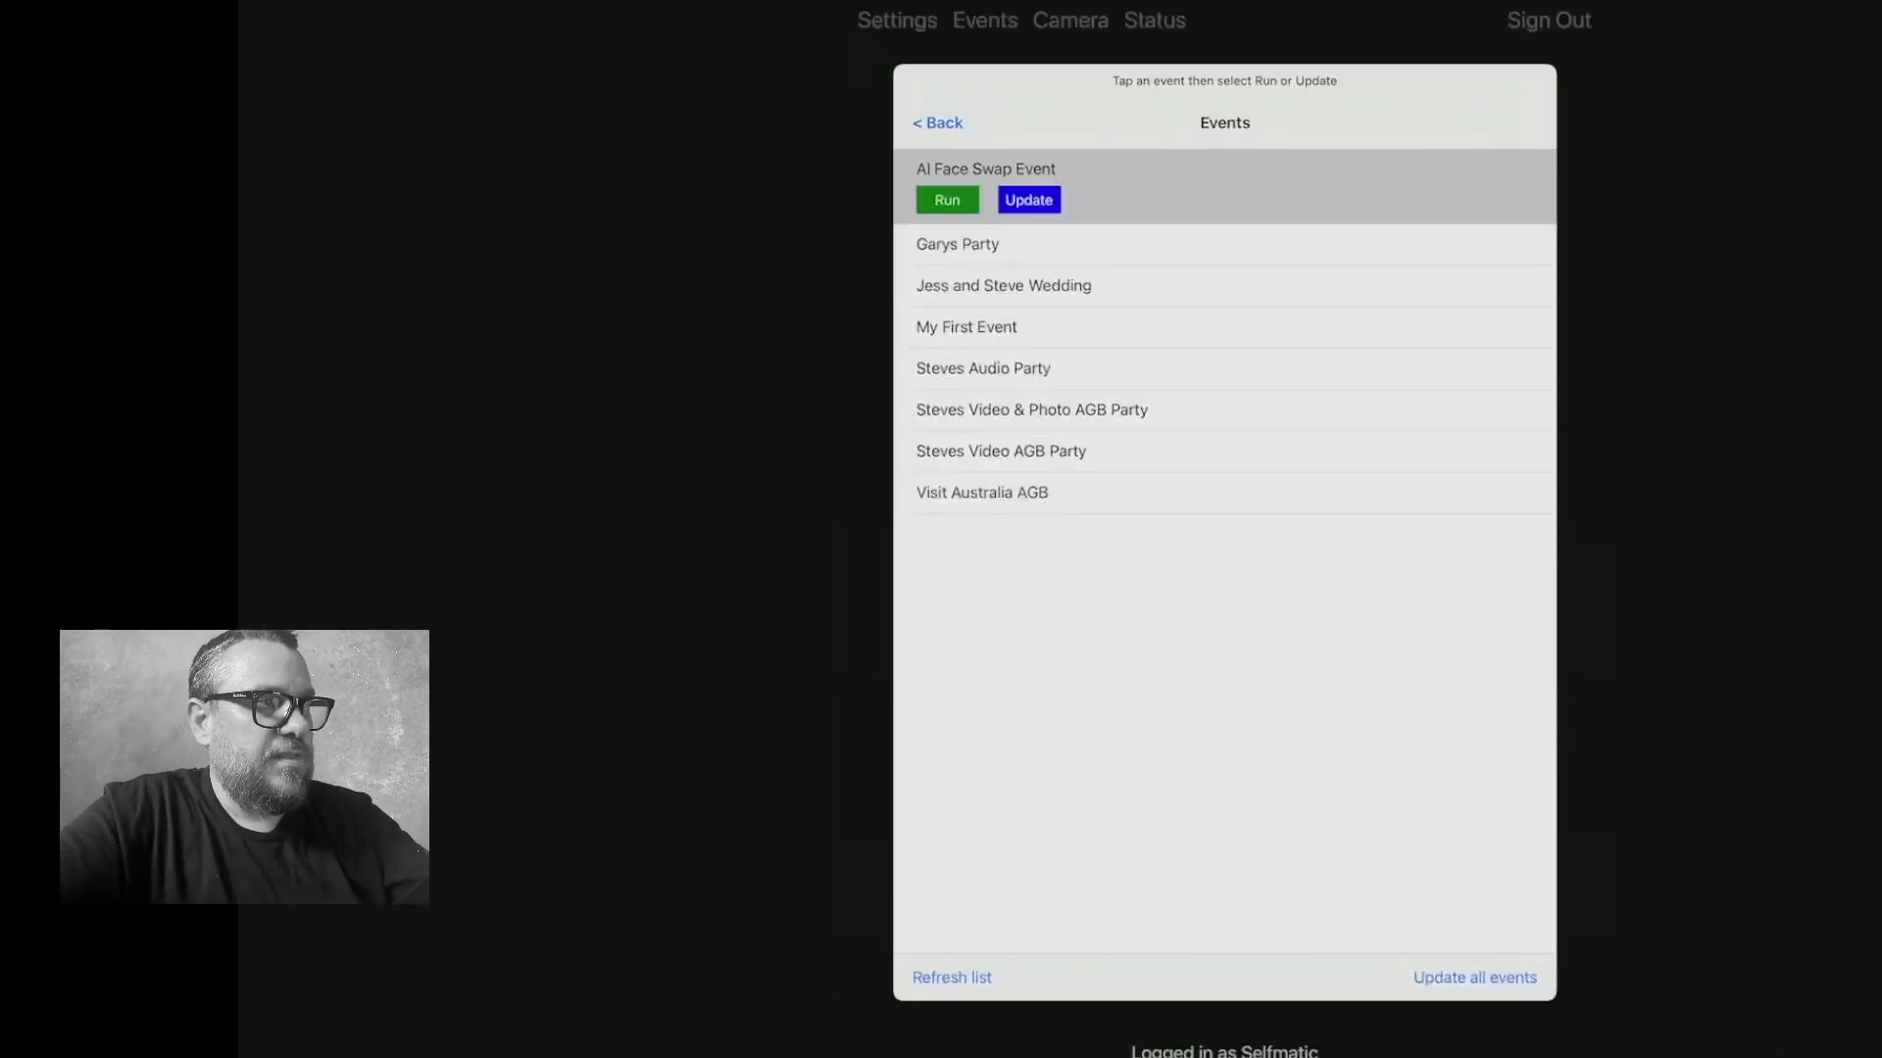
click(1027, 199)
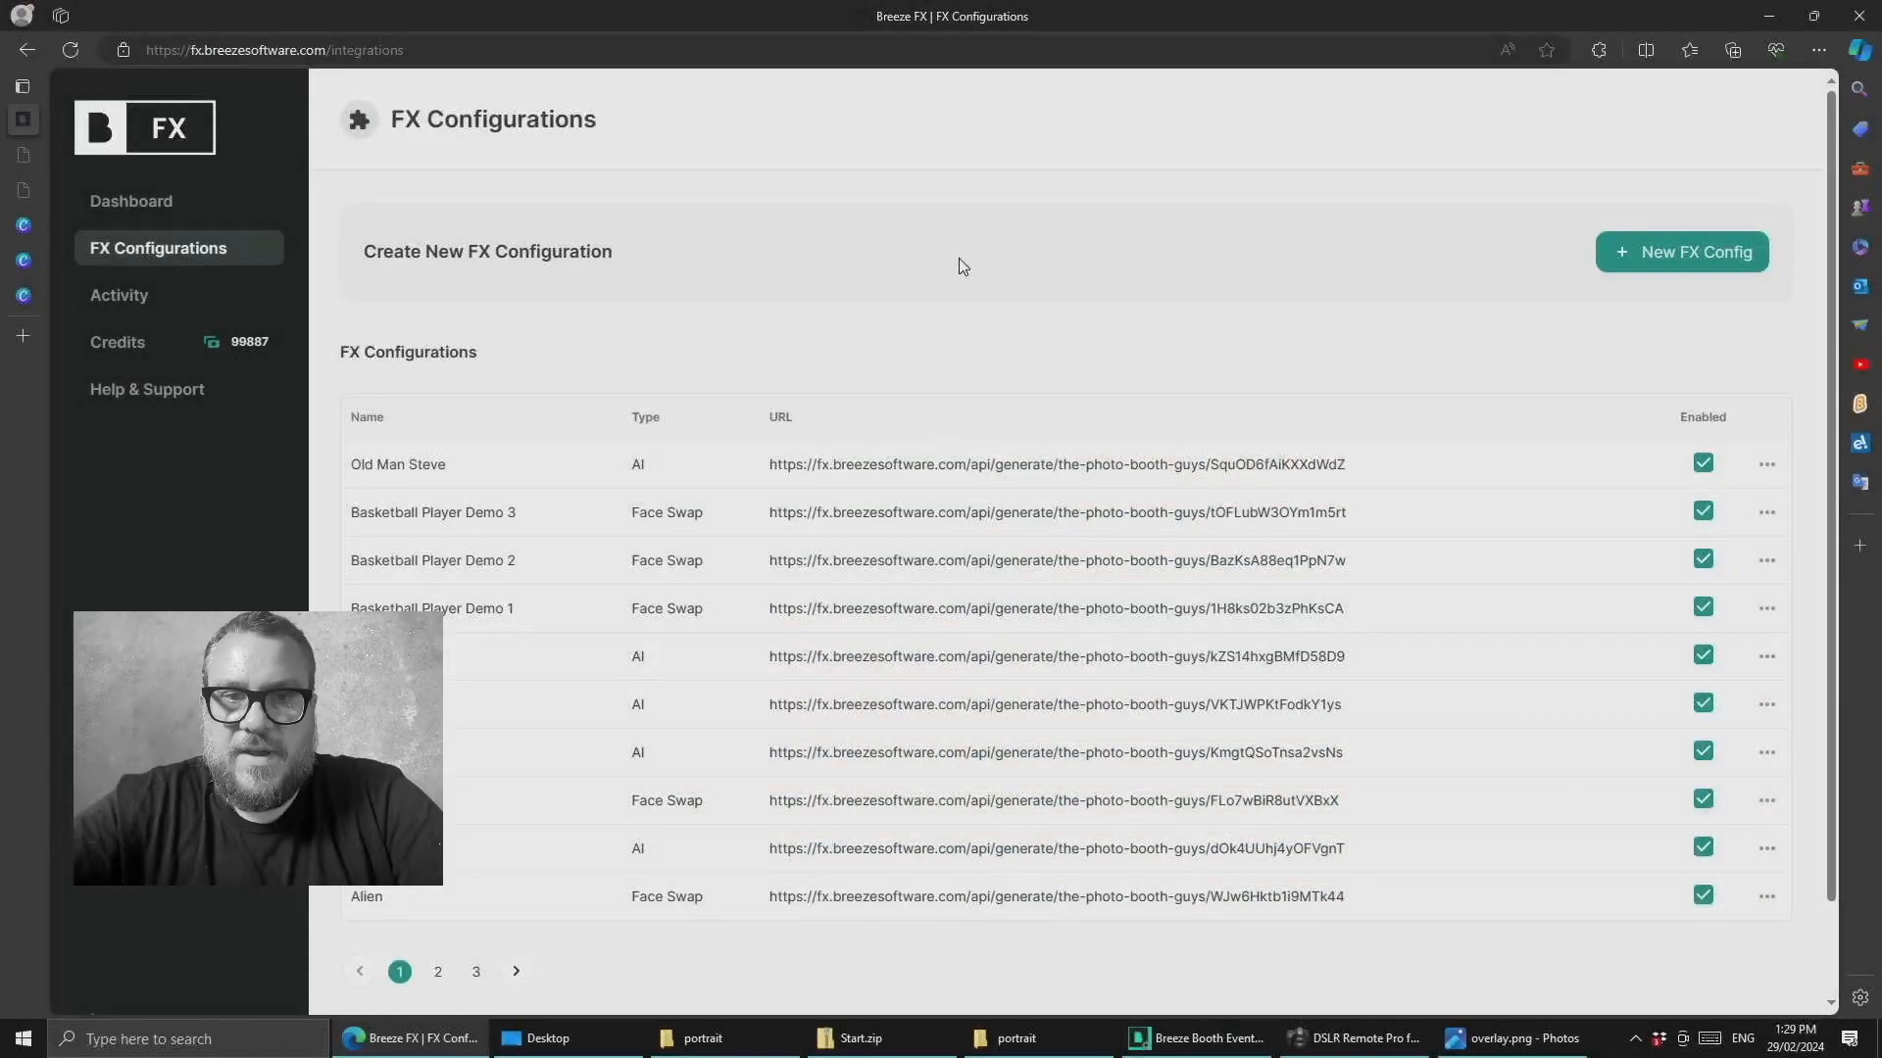
- Edit the Old Man Steve configuration and enter 0.35 for Image Strength
click(1765, 464)
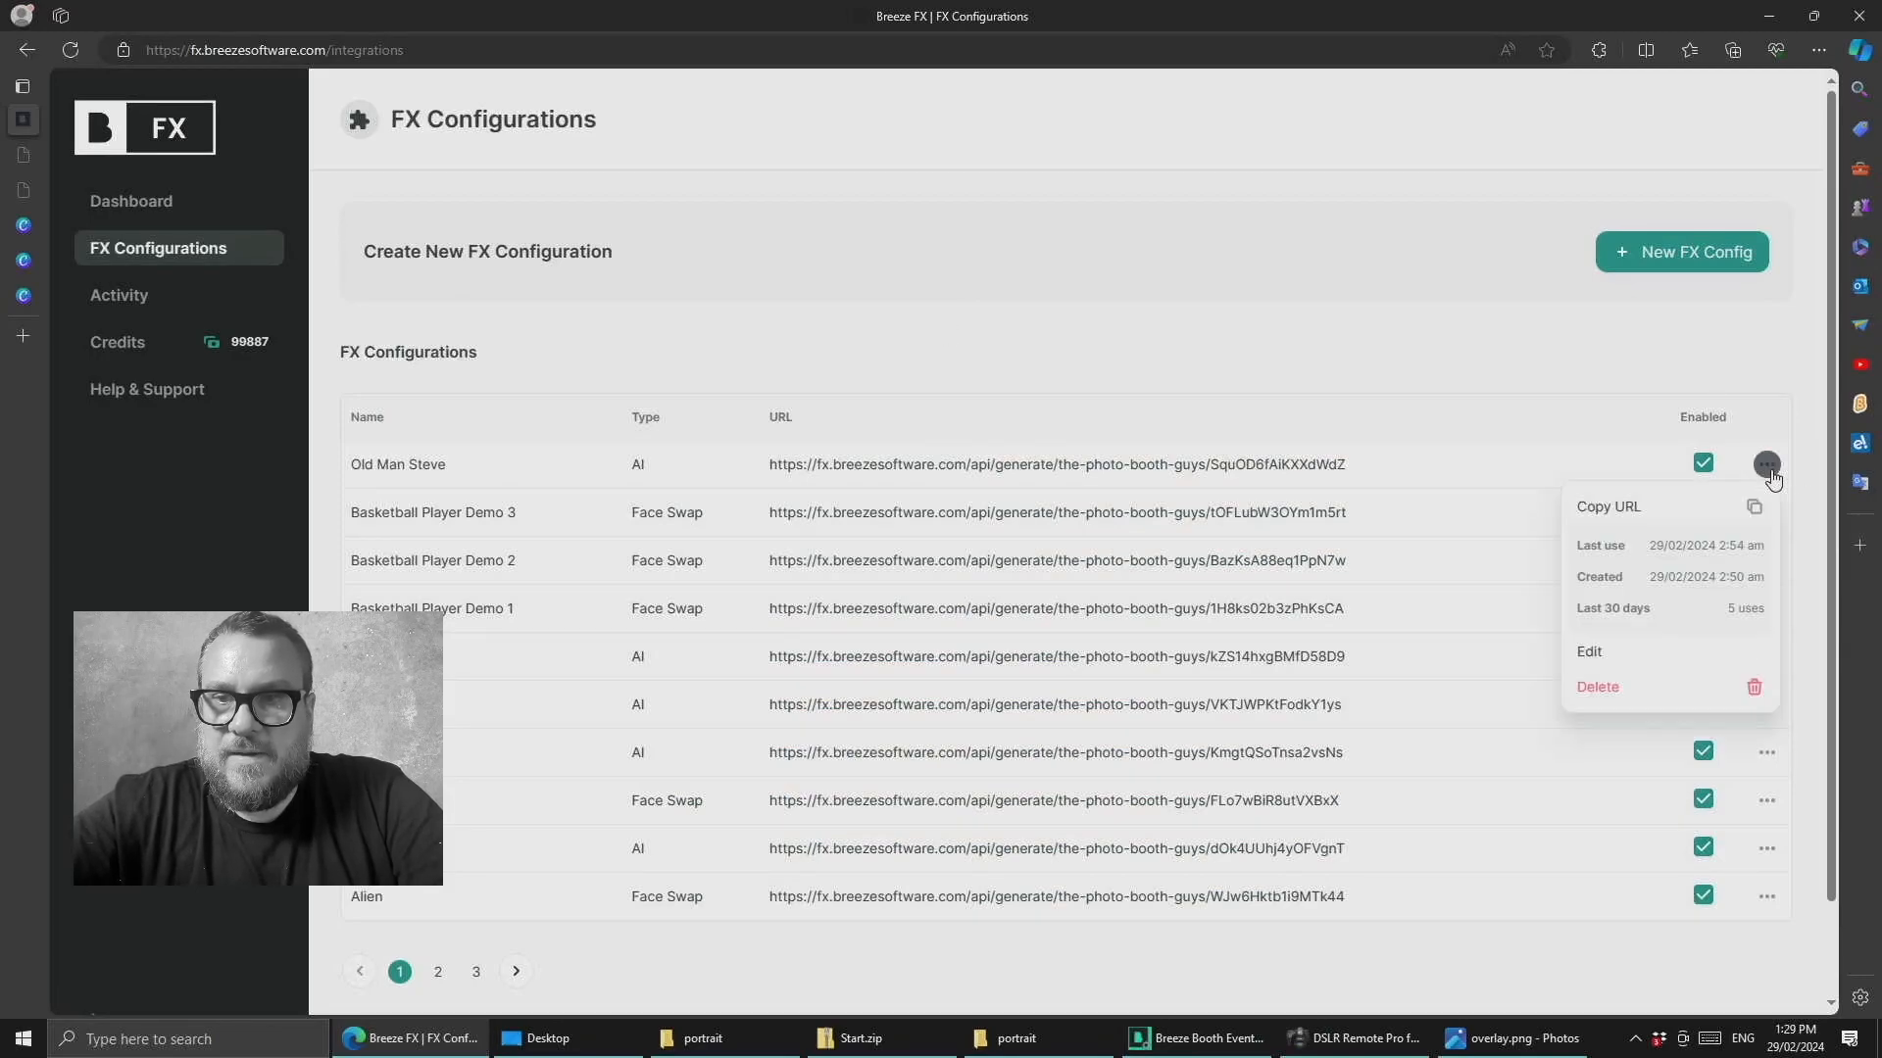
click(1588, 650)
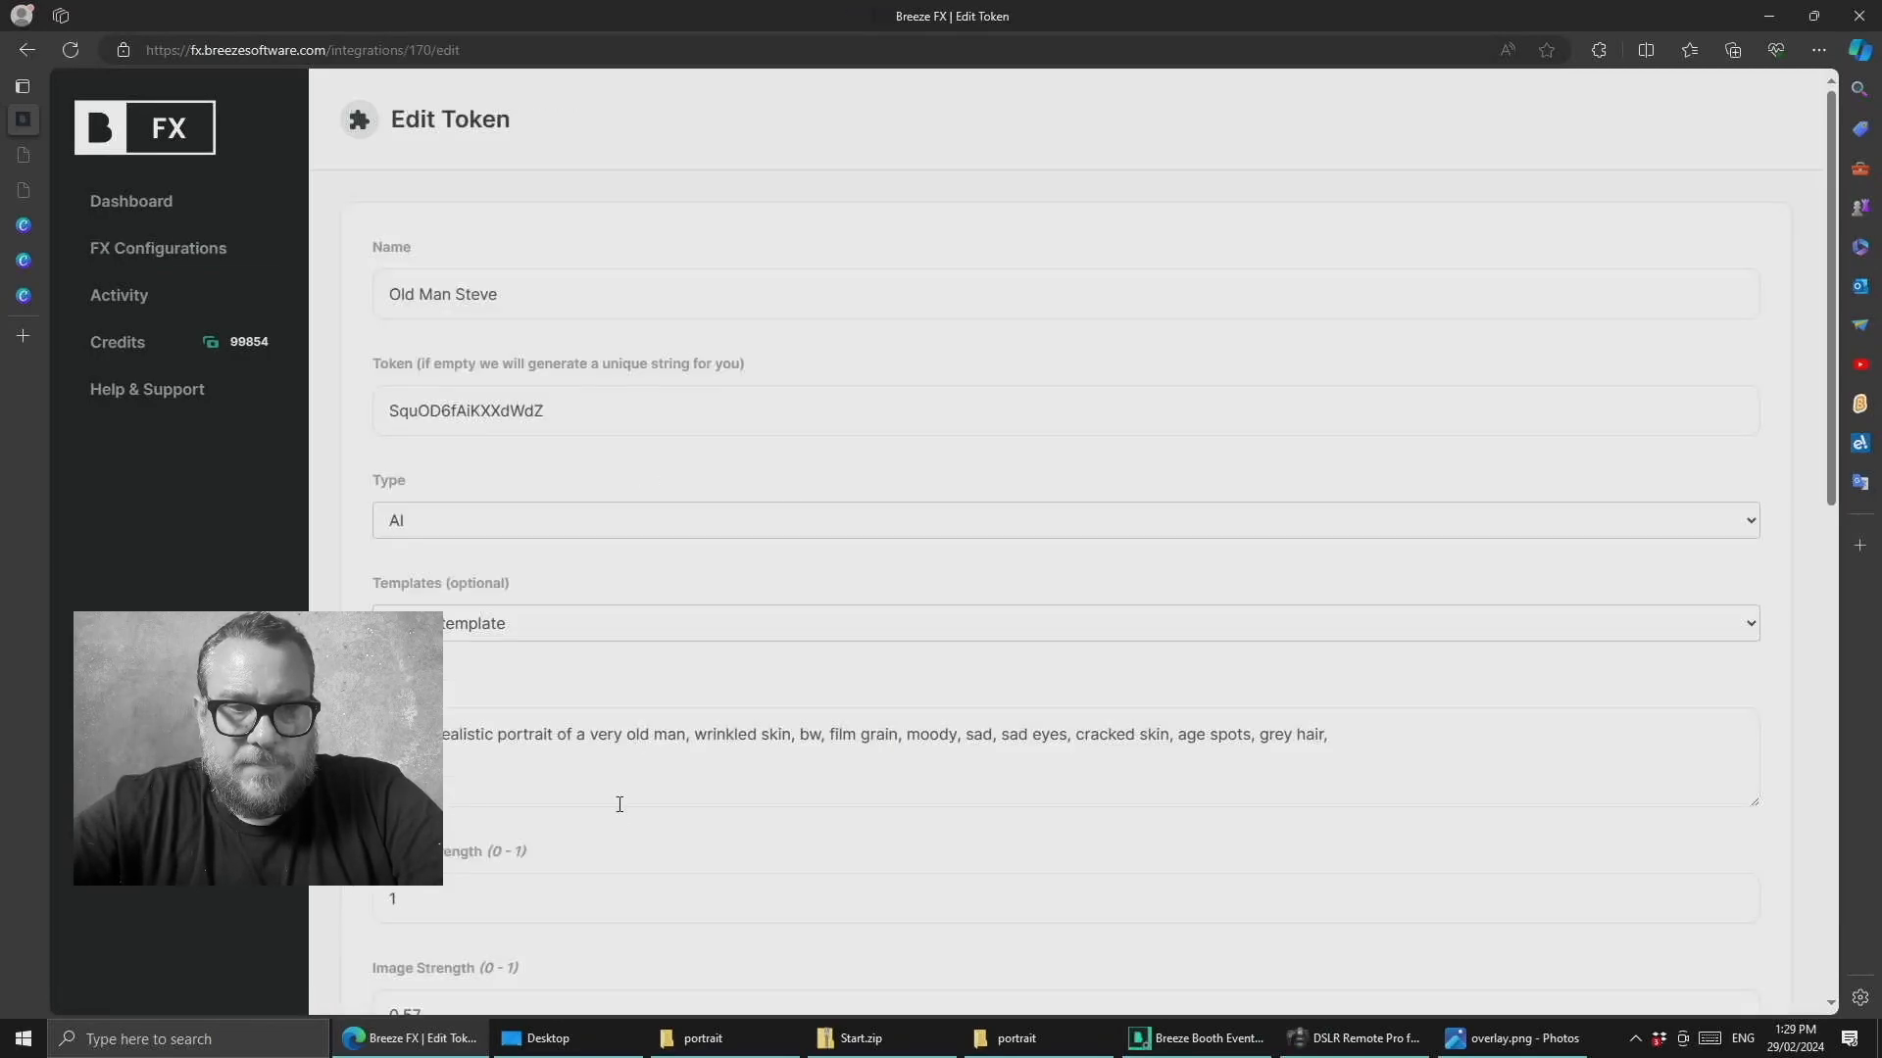
scroll(down, 3)
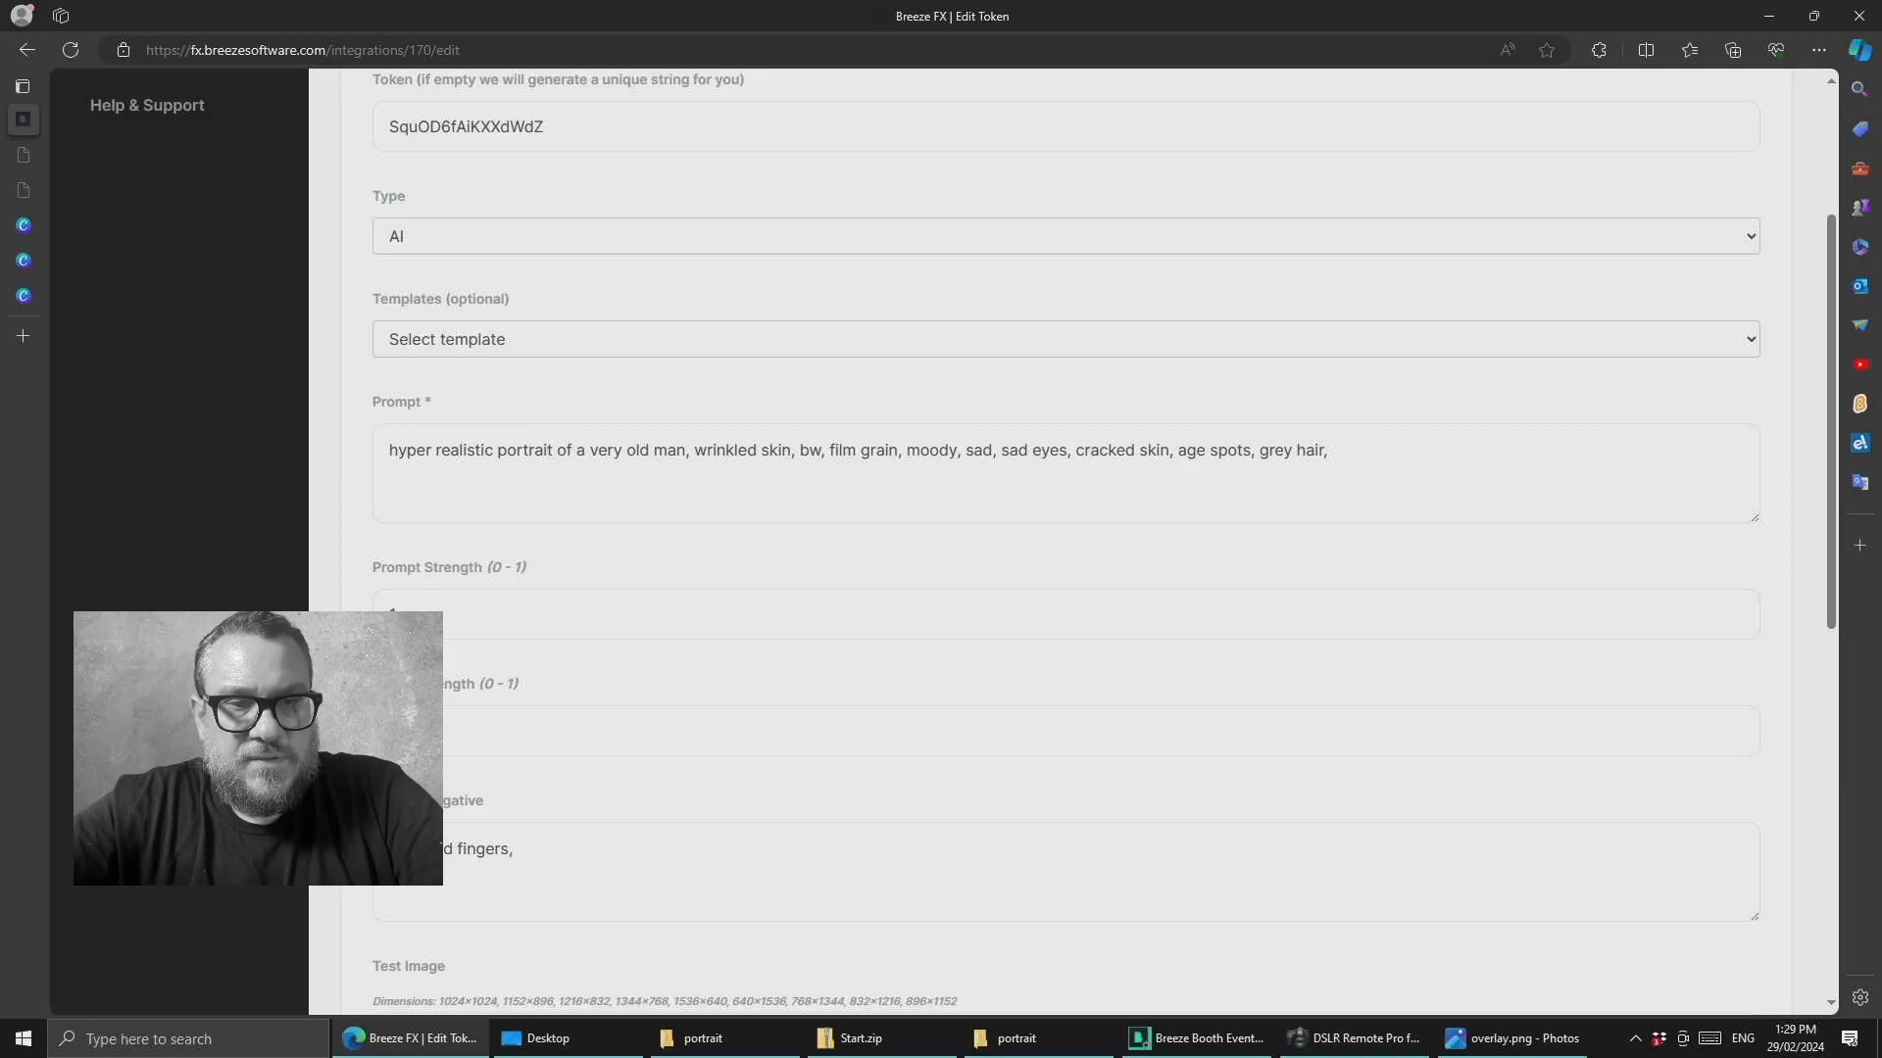
click(1065, 729)
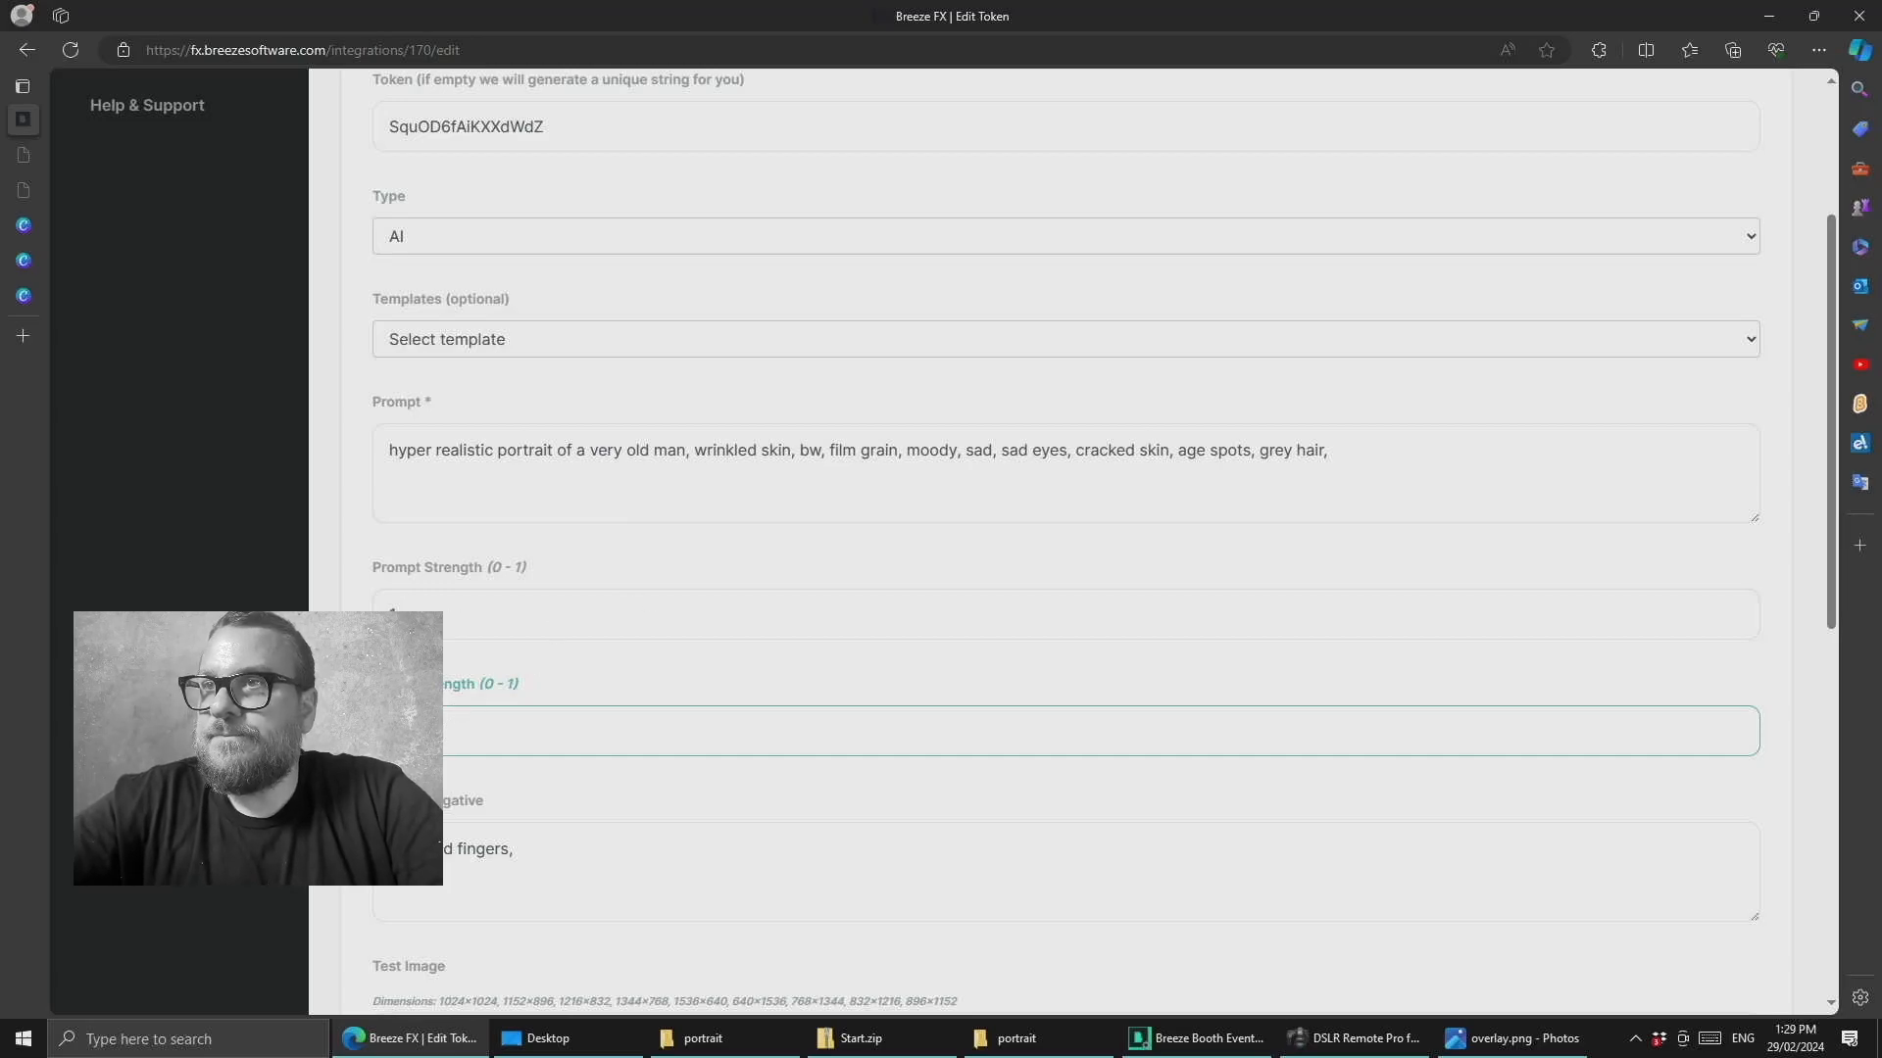
scroll(down, 3)
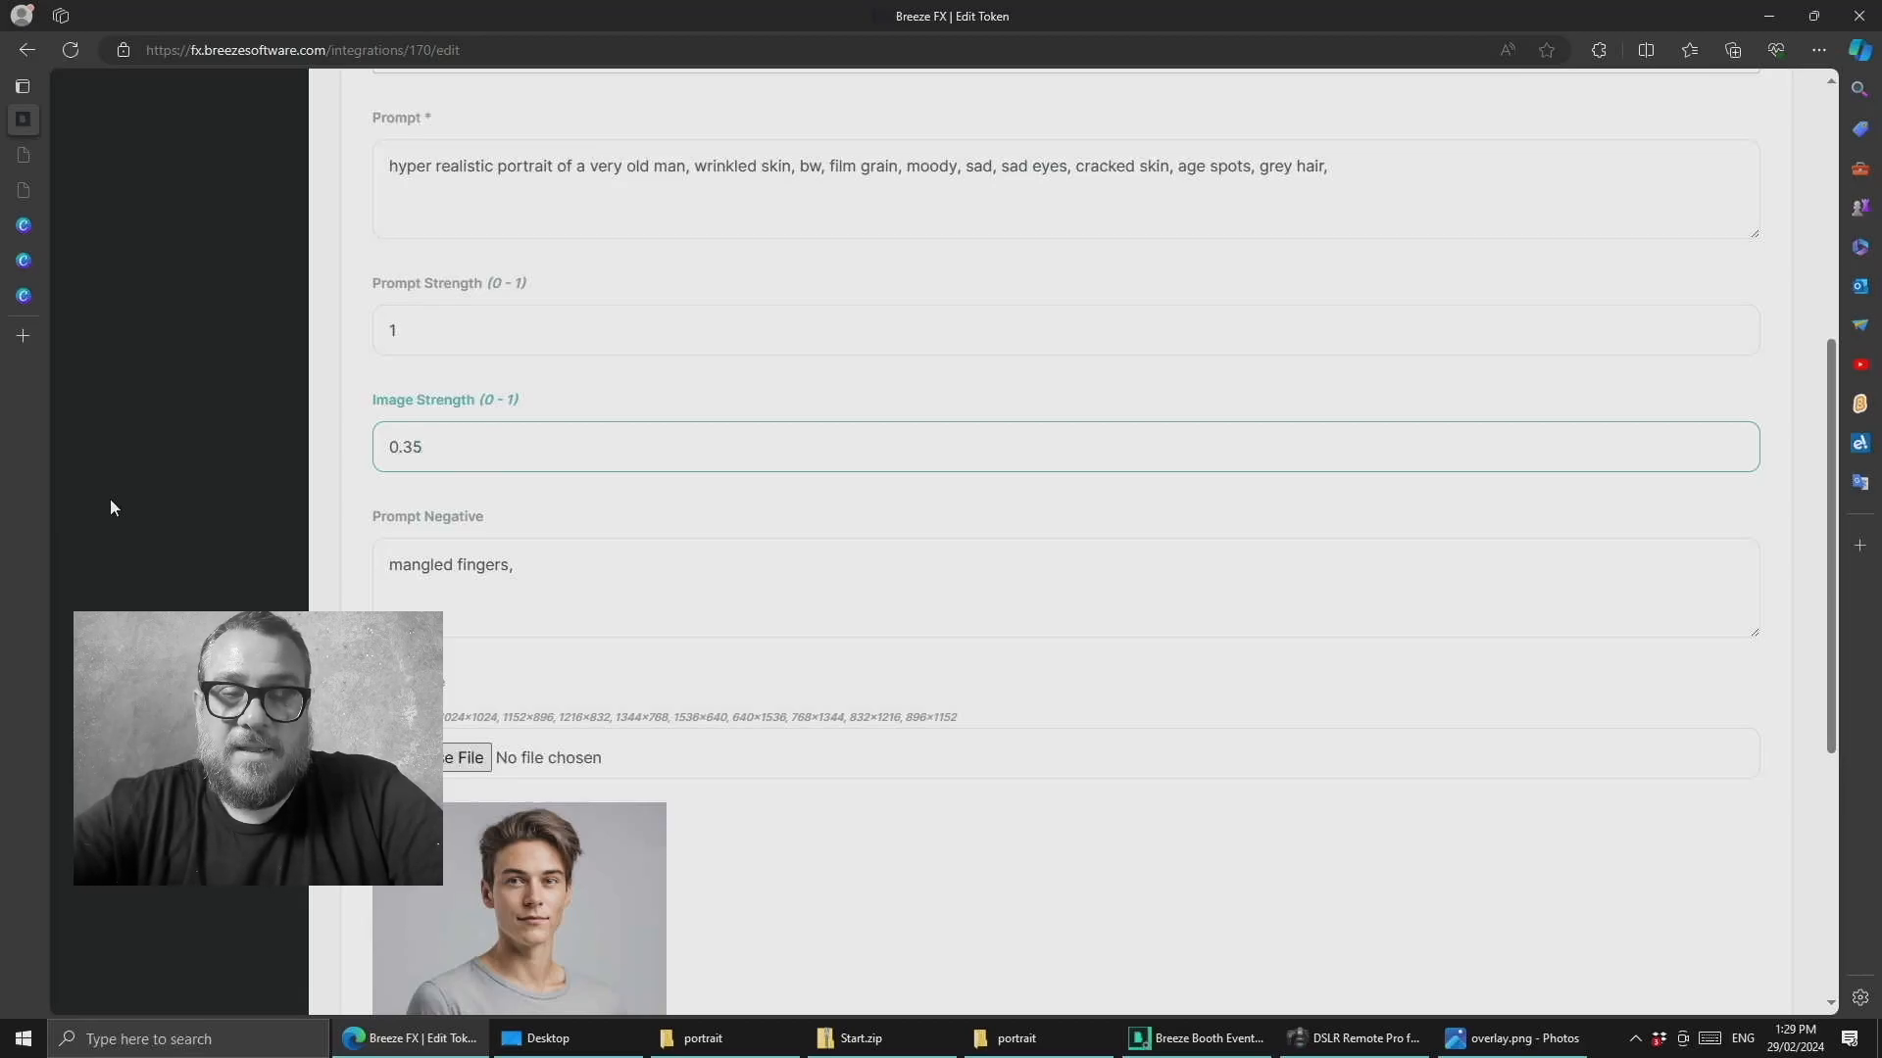
scroll(down, 3)
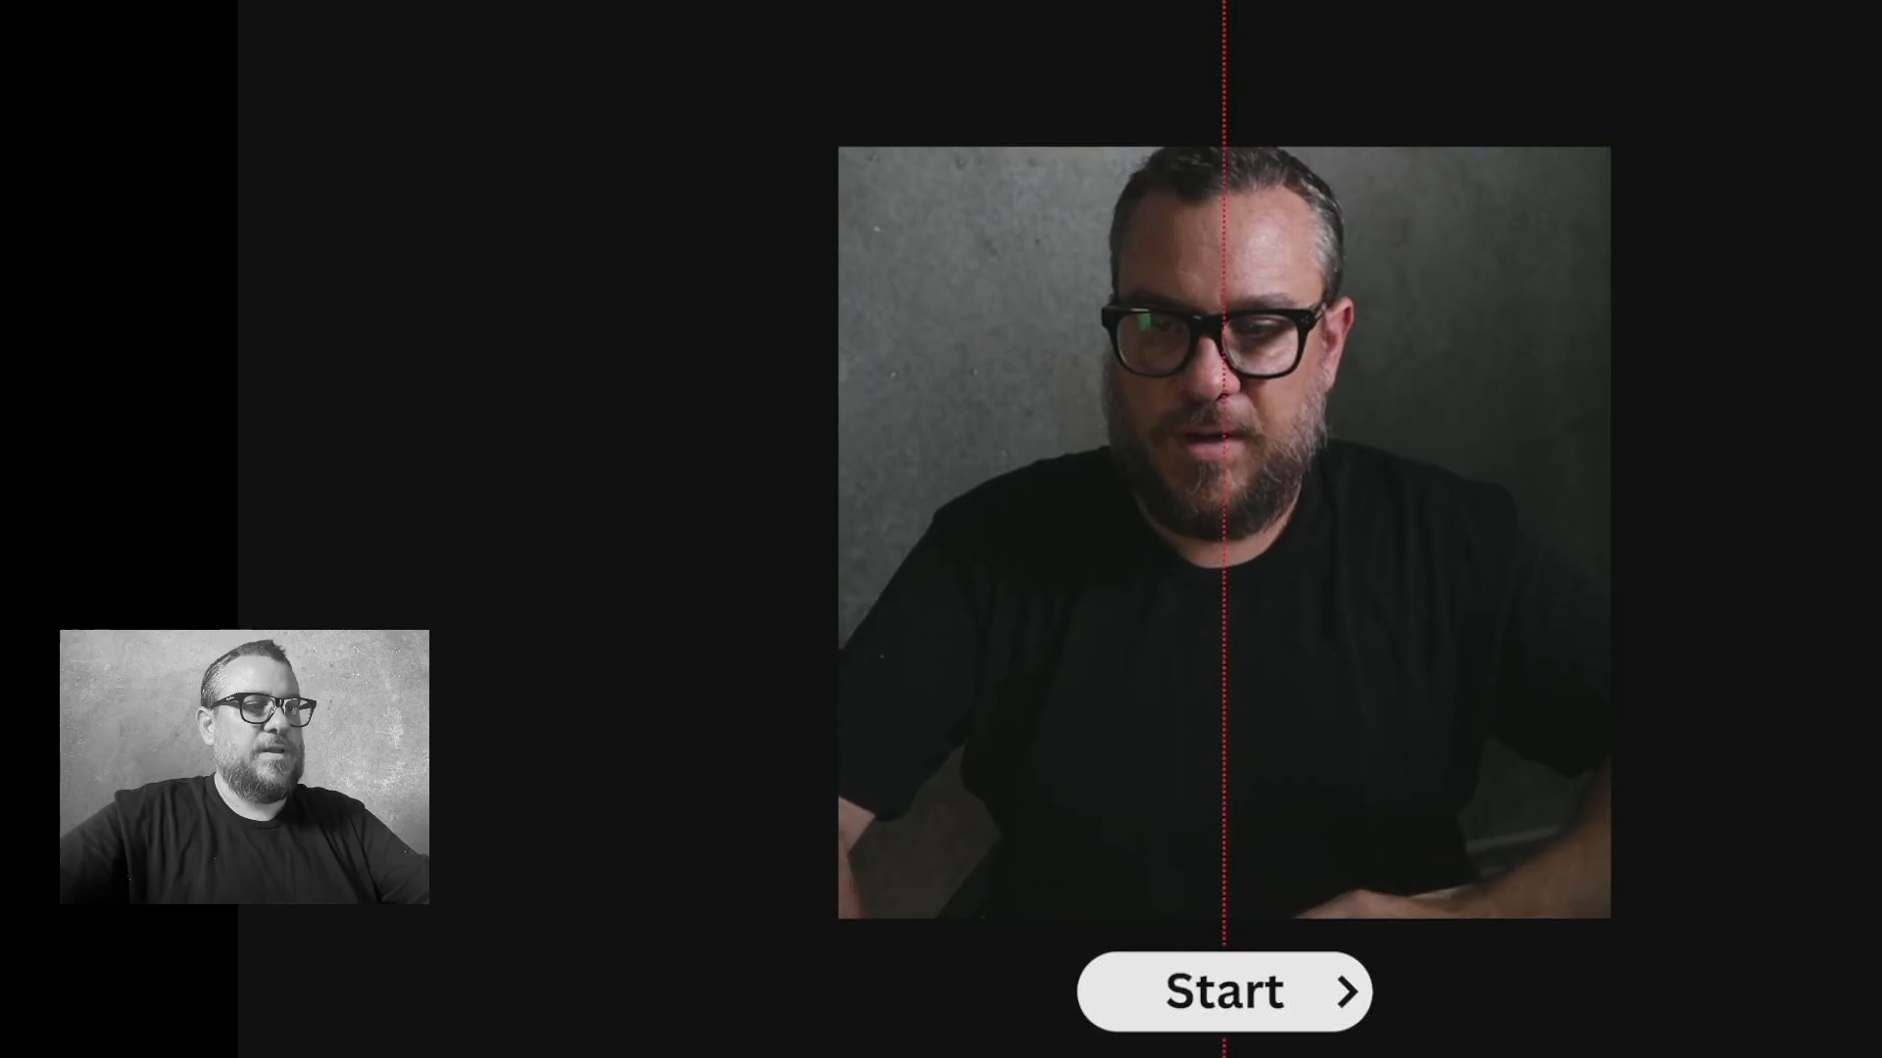
- Start a photo session from the ready screen
click(1222, 990)
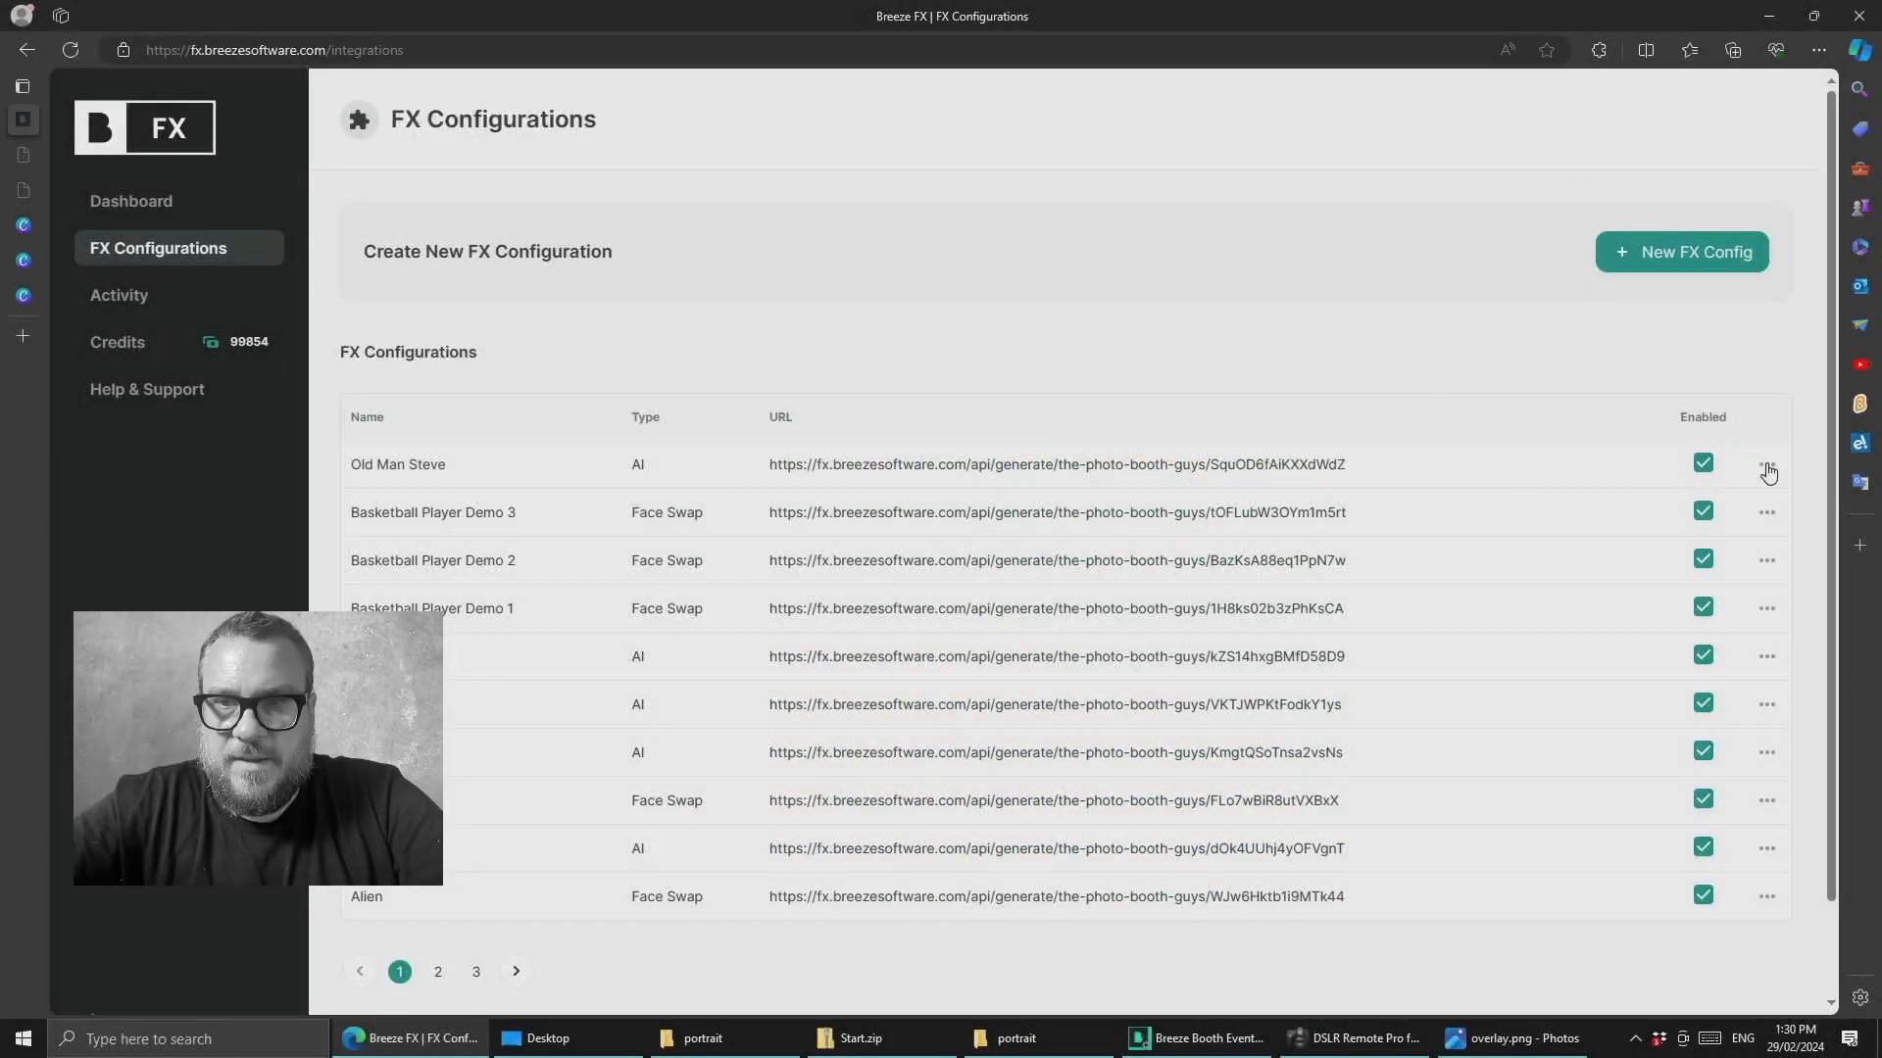
- Edit Old Man Steve and change Image Strength to 0.3
click(1766, 468)
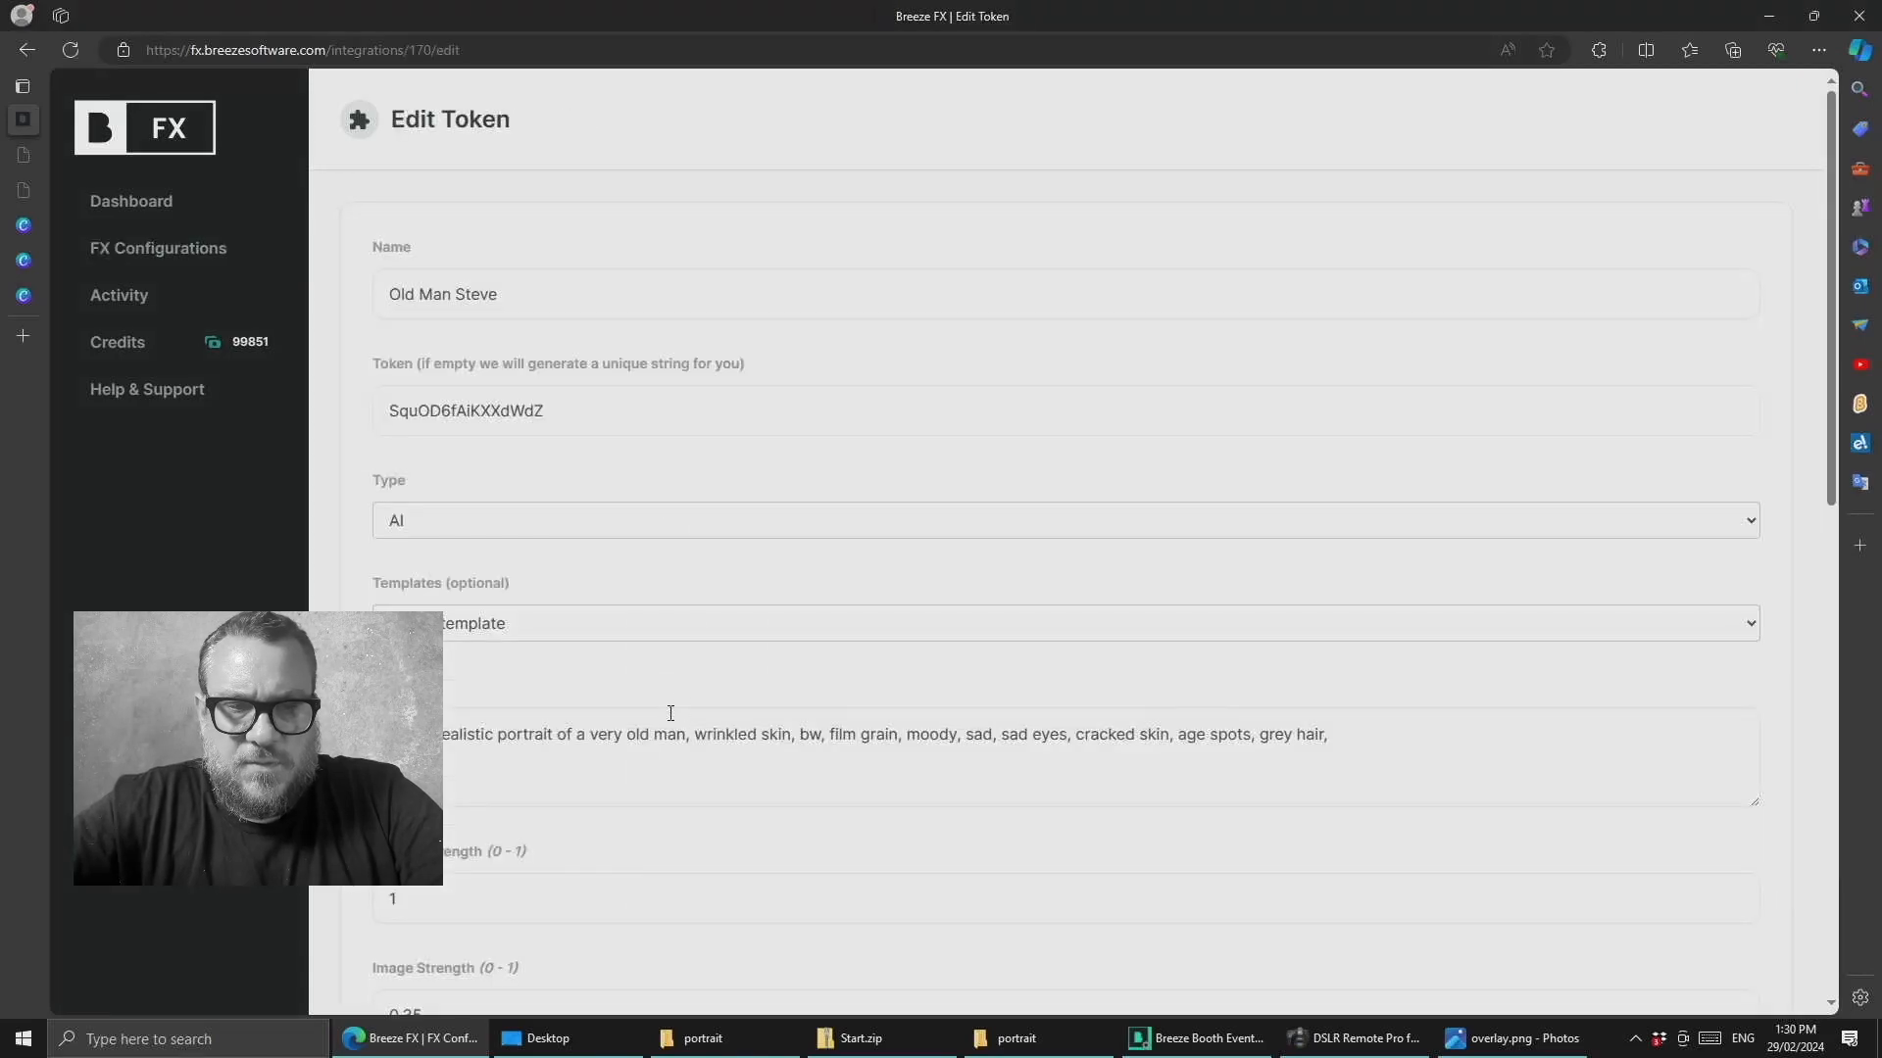
scroll(down, 3)
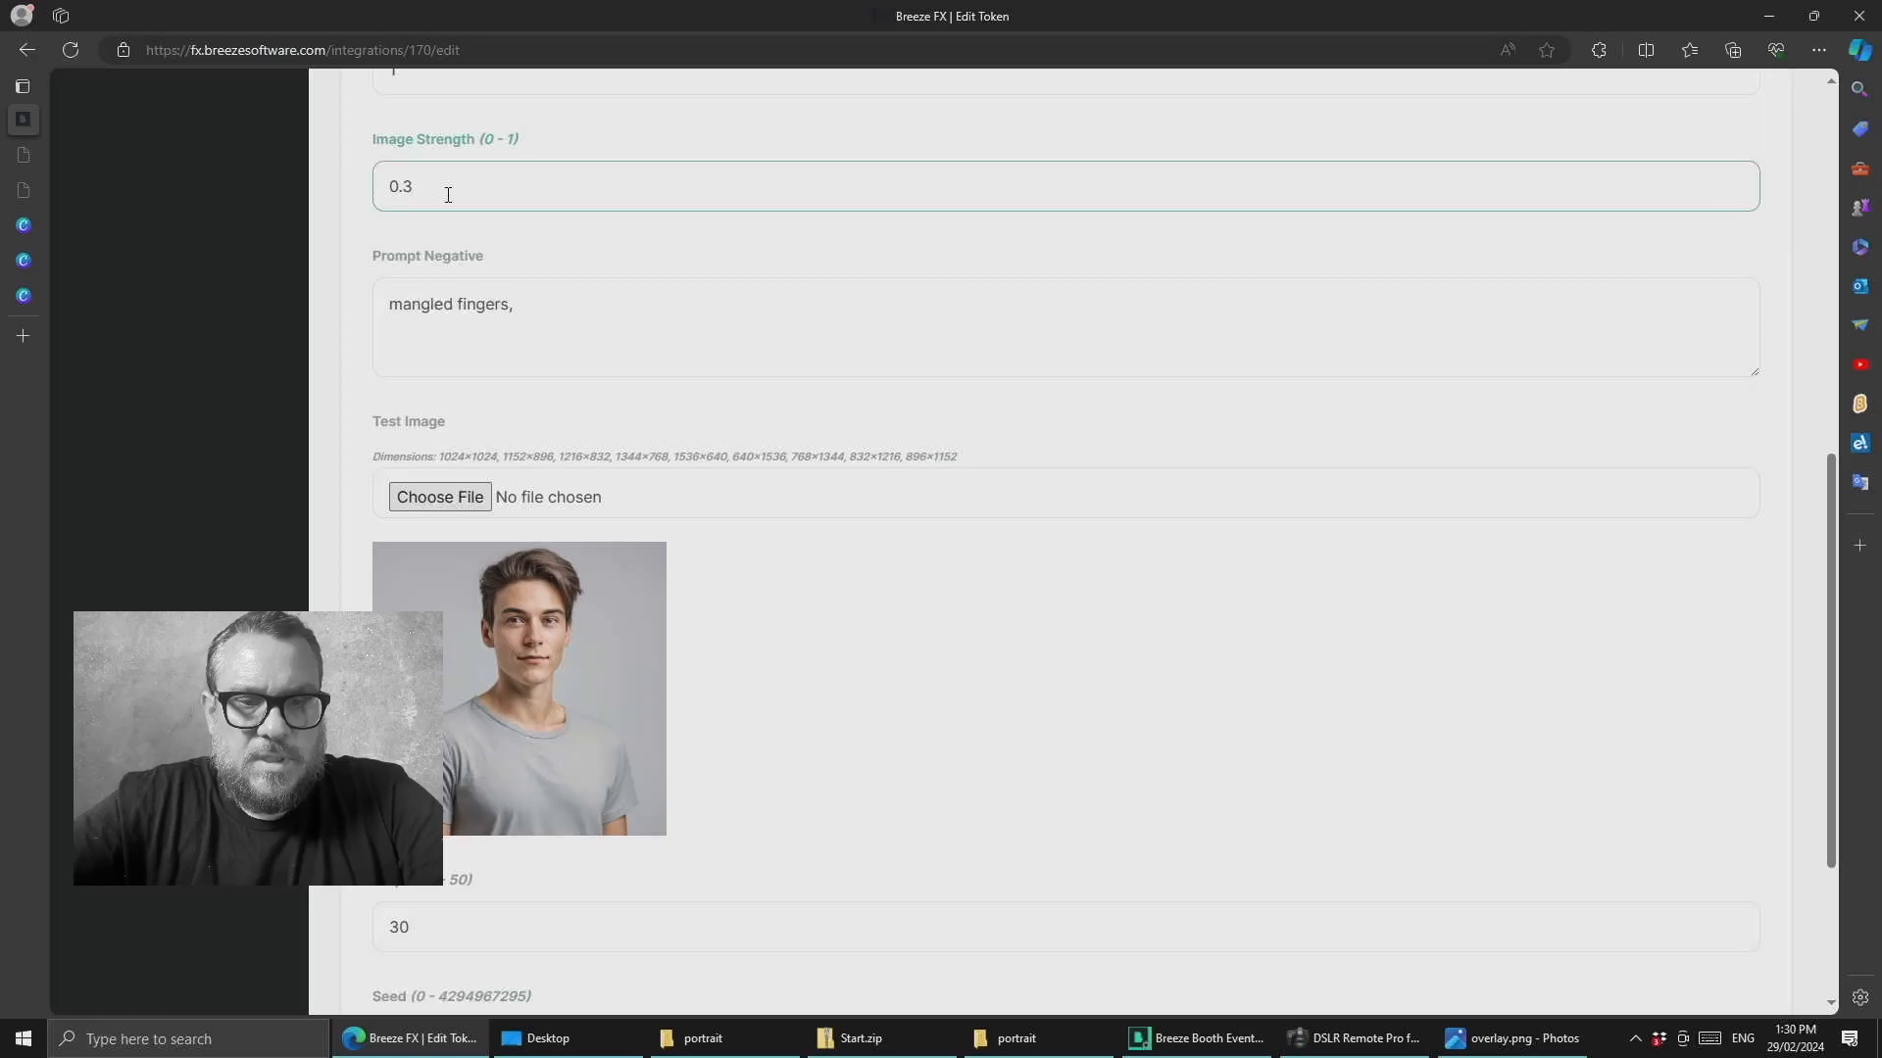
scroll(down, 3)
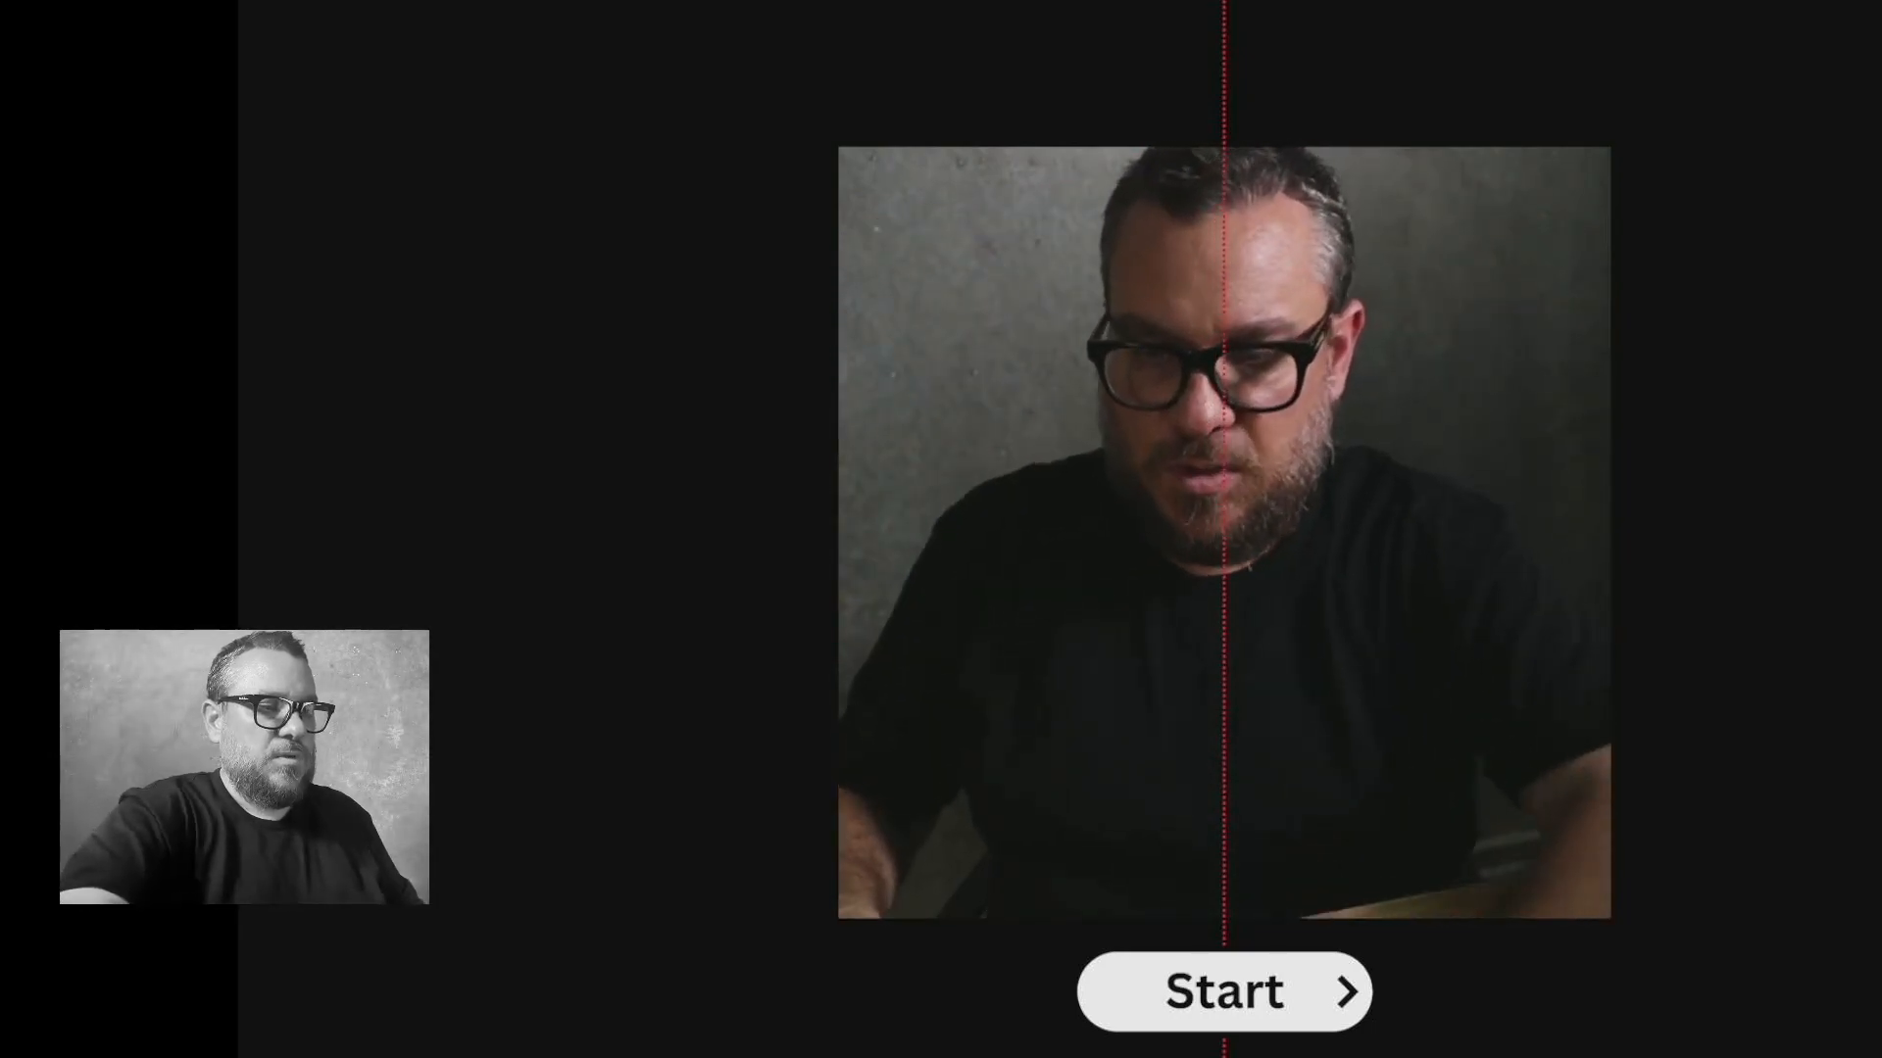
- Take a new session photo and finish on the split-face result to open the gallery
click(1222, 989)
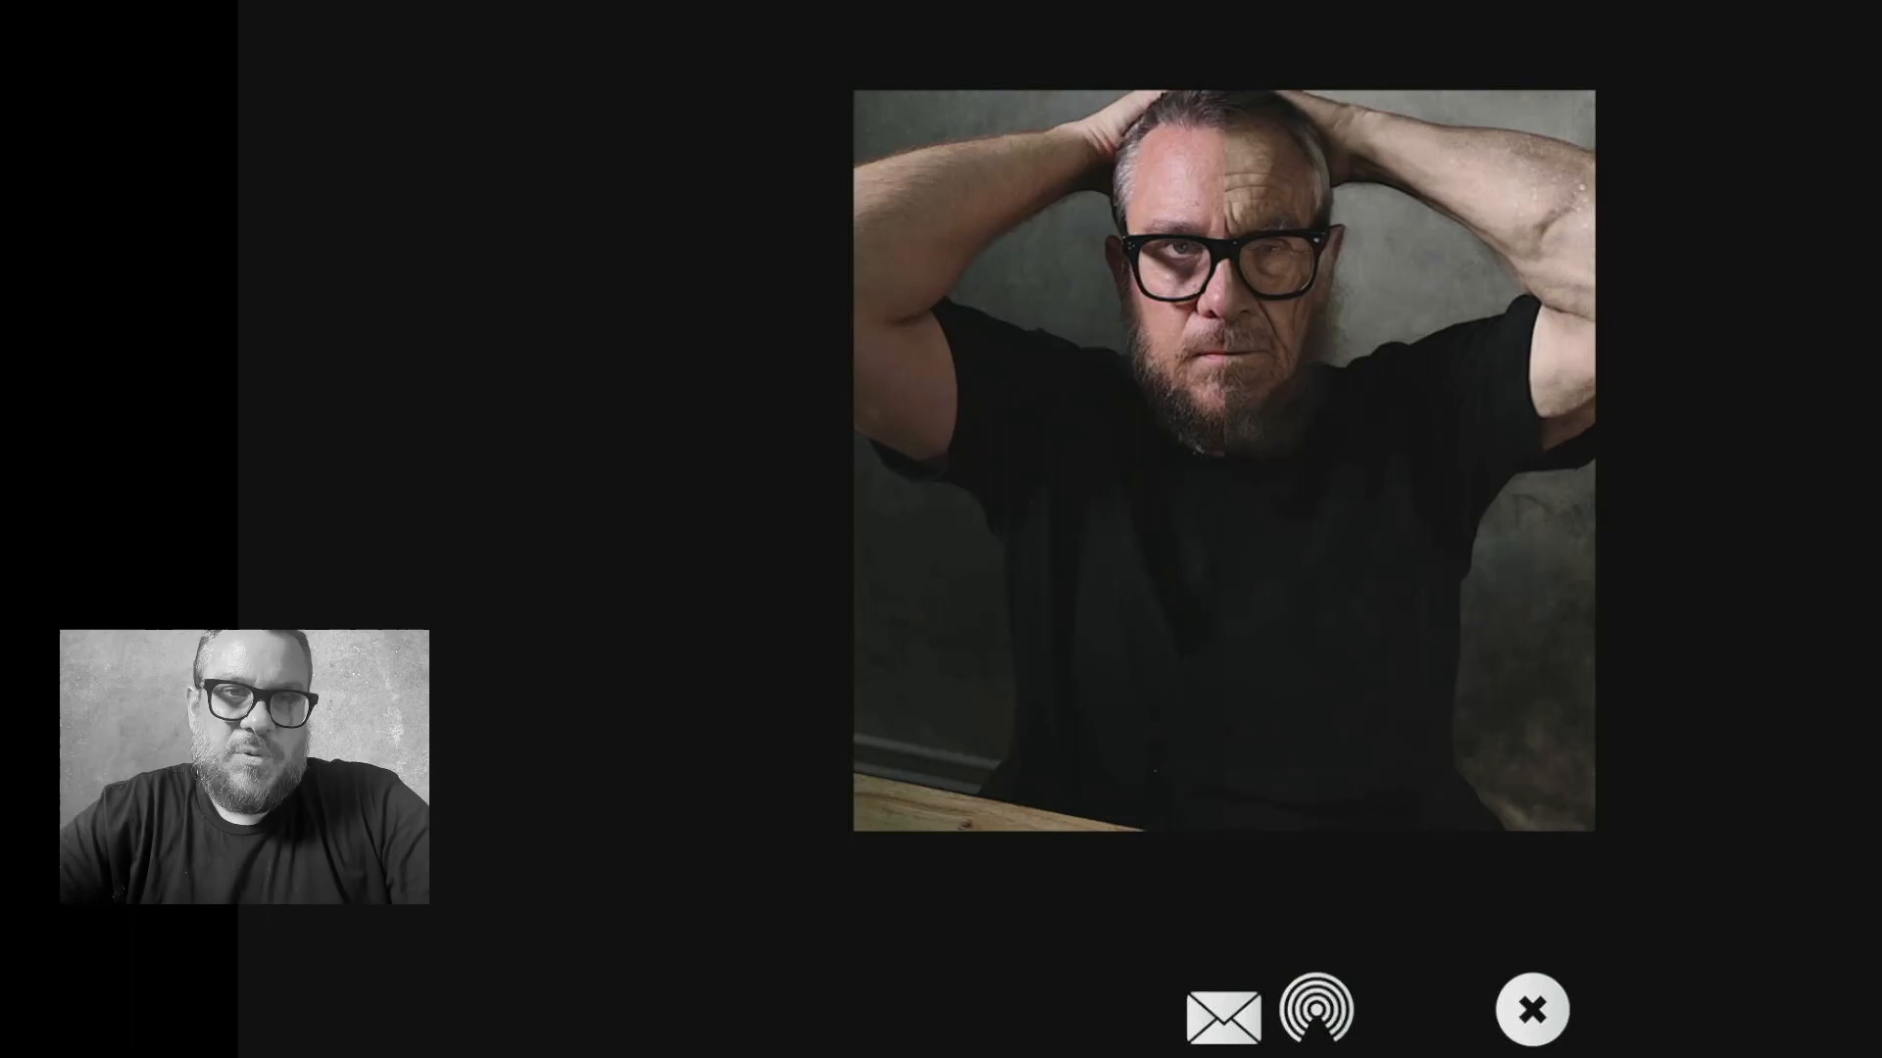
click(1315, 1009)
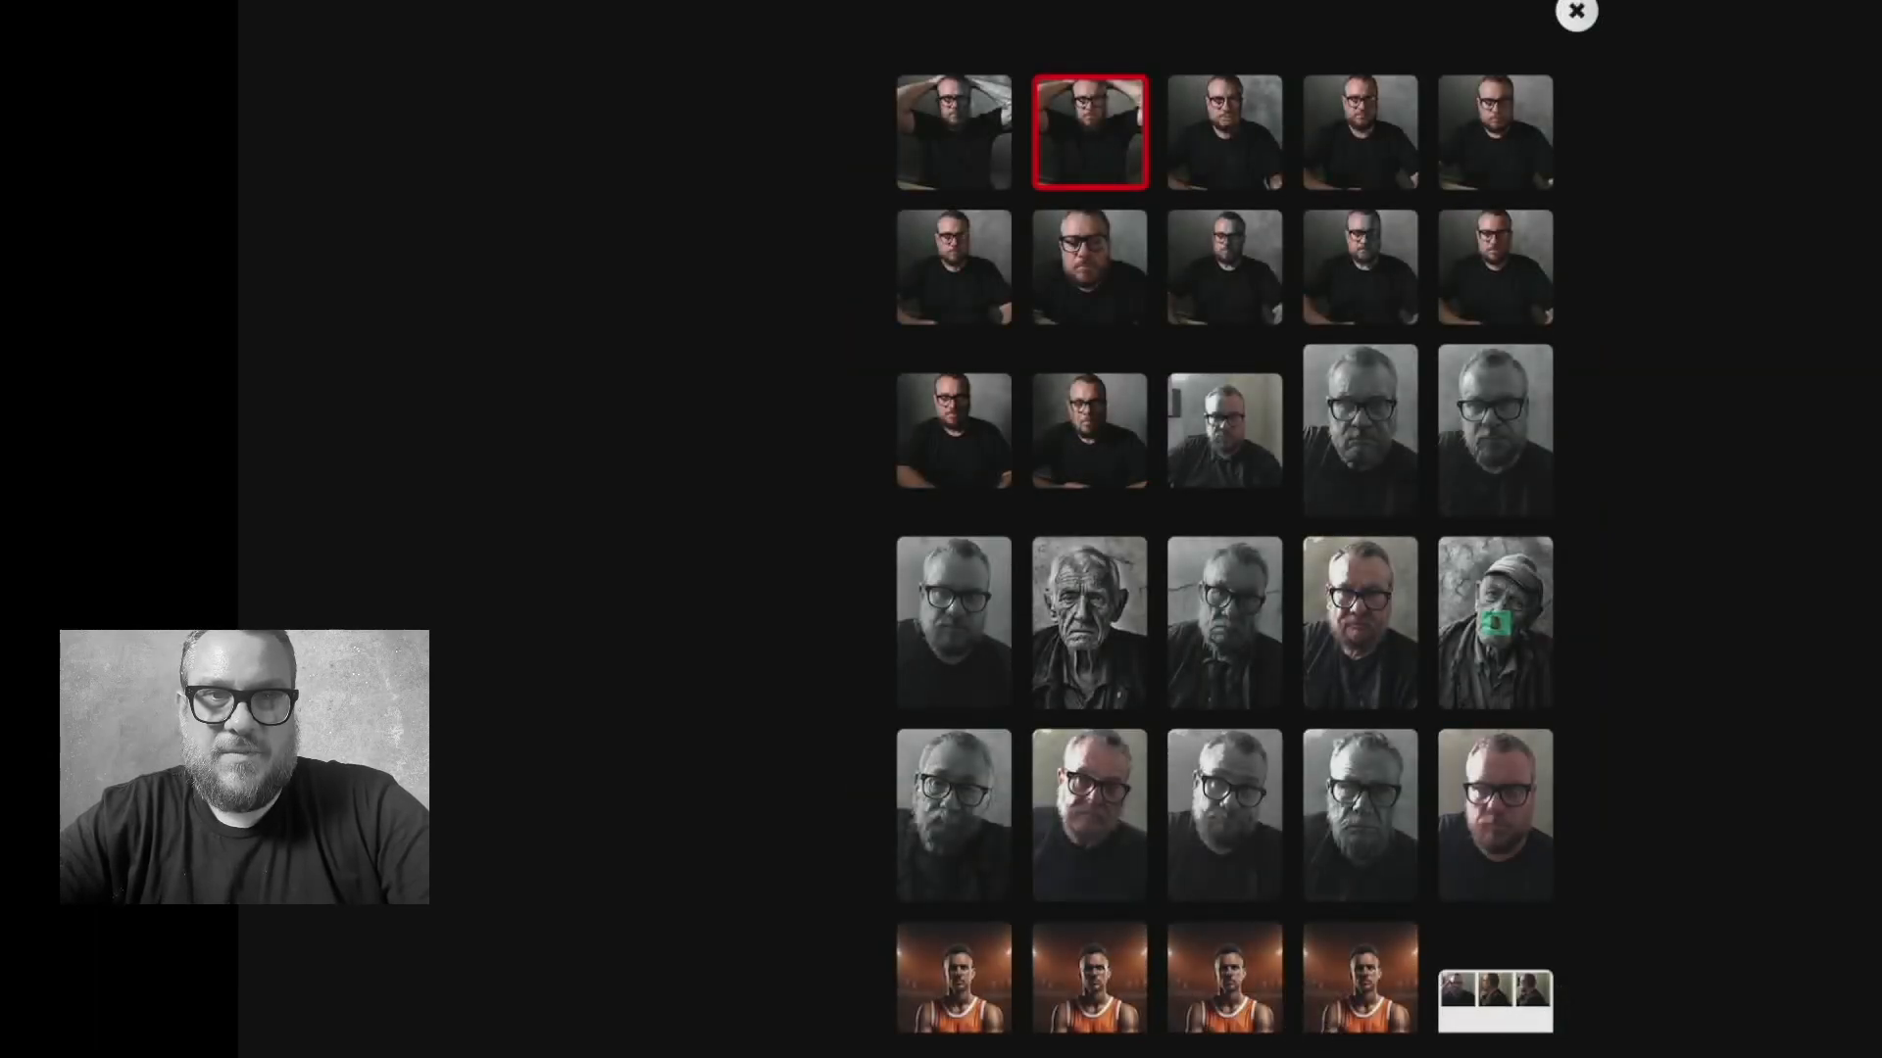